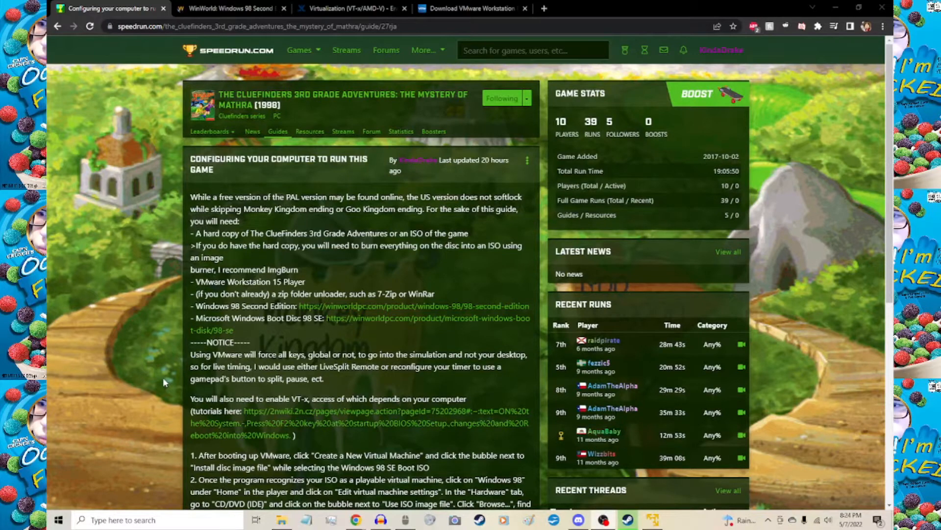
{"action": "mouse_move", "coordinate": [276, 344]}
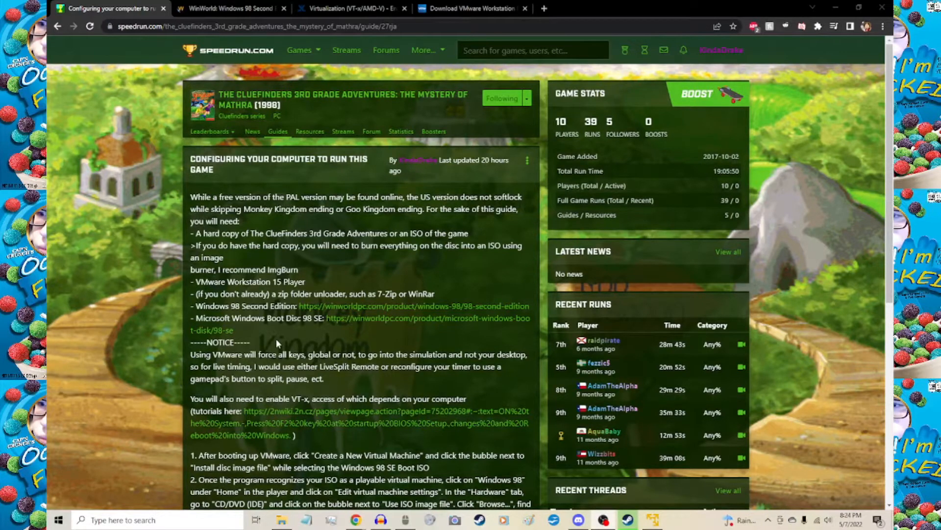
{"action": "mouse_move", "coordinate": [281, 335]}
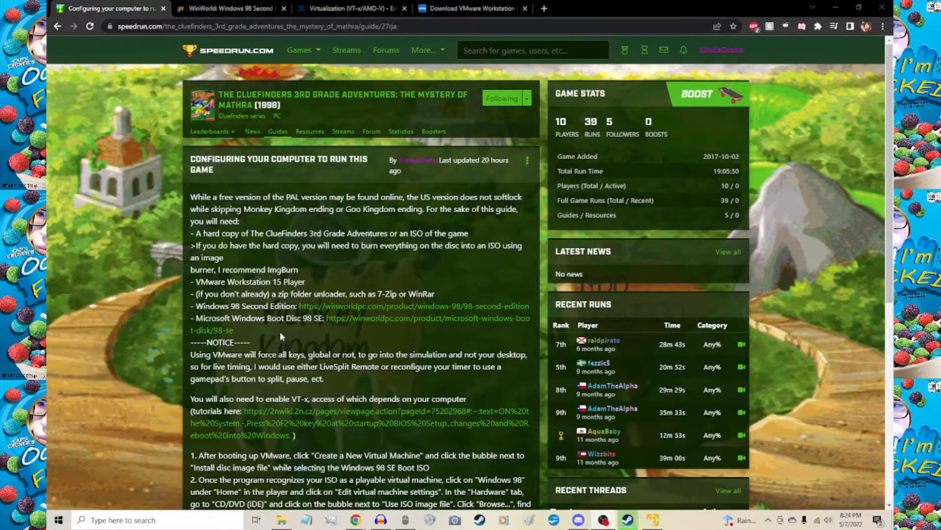
{"action": "mouse_move", "coordinate": [304, 314]}
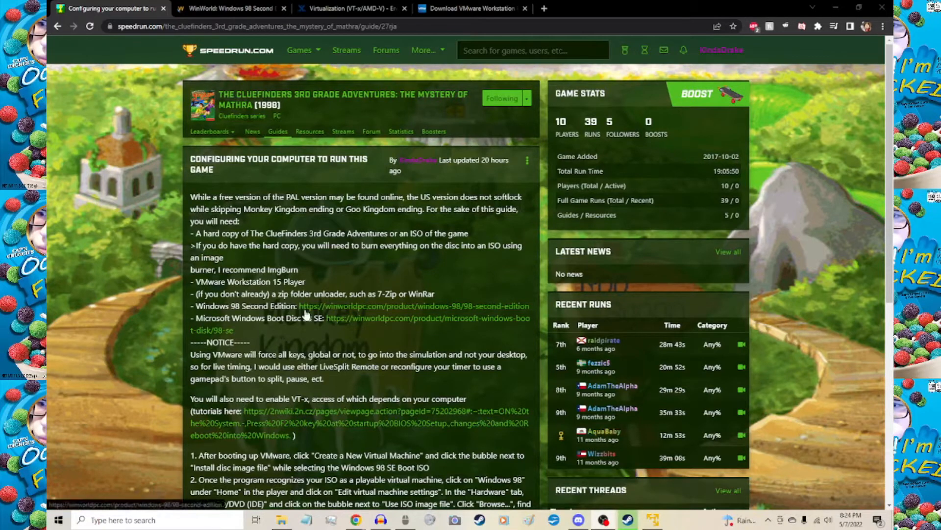
{"action": "mouse_move", "coordinate": [305, 308]}
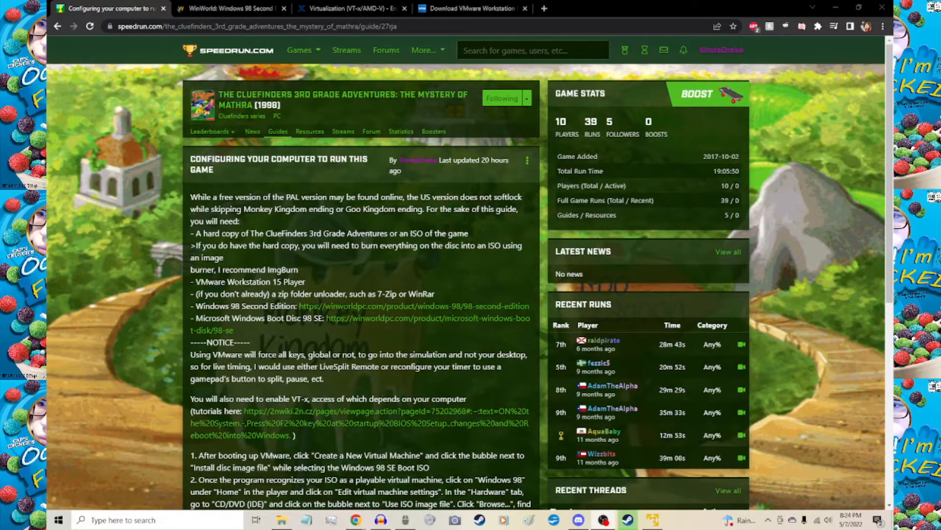
{"action": "mouse_move", "coordinate": [492, 272]}
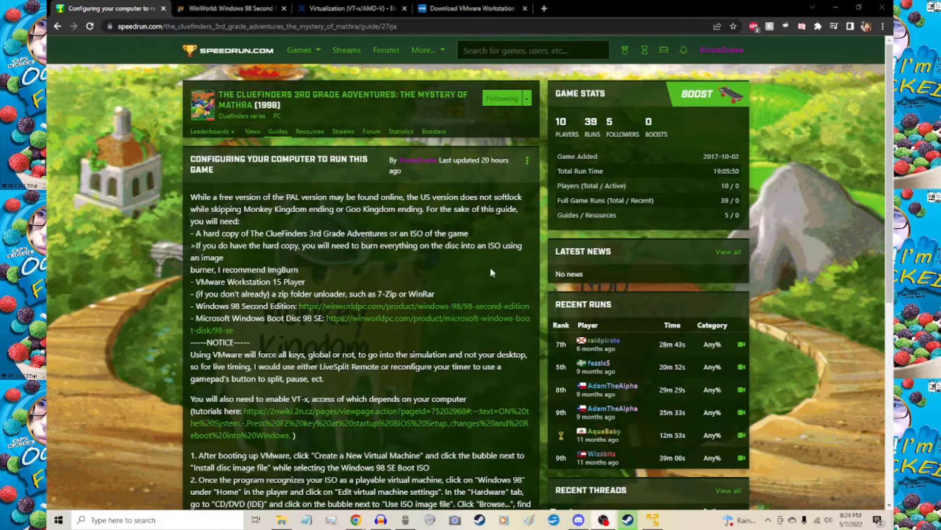
{"action": "mouse_move", "coordinate": [479, 274]}
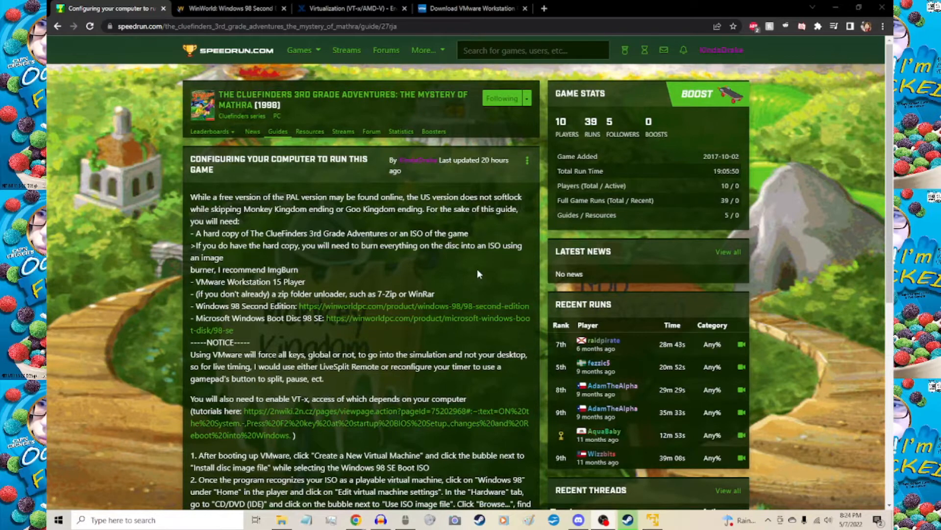
{"action": "mouse_move", "coordinate": [434, 274]}
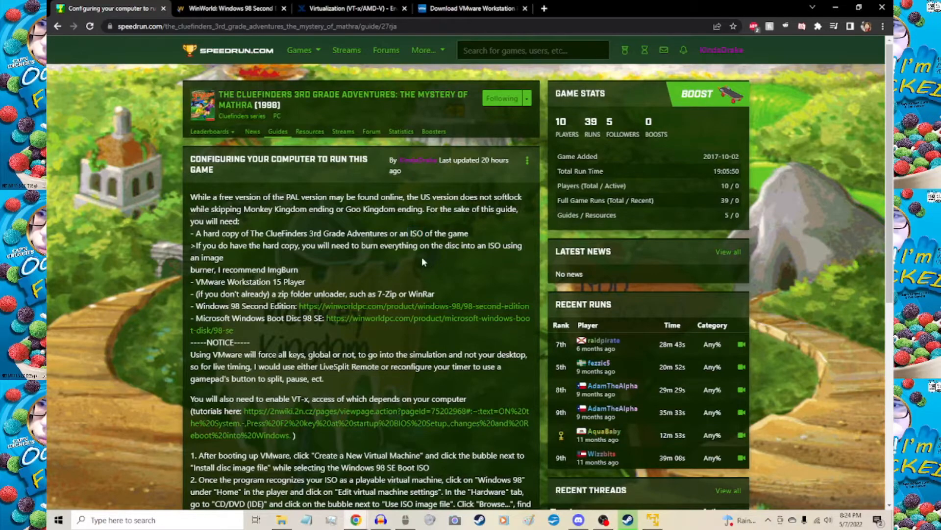
Read through the guide, highlighting the 'PAL version' note along the way
{"action": "scroll", "scroll_direction": "down", "scroll_amount": 3}
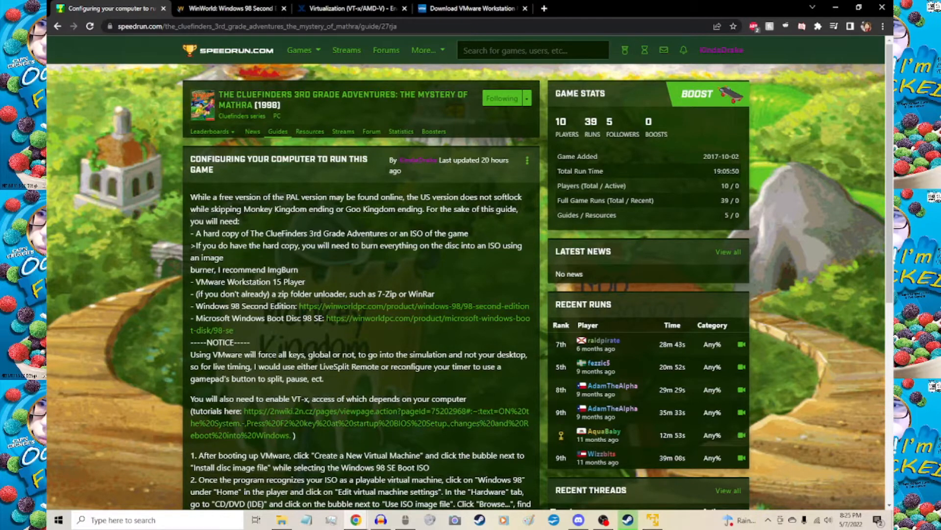
{"action": "double_click", "coordinate": [301, 196]}
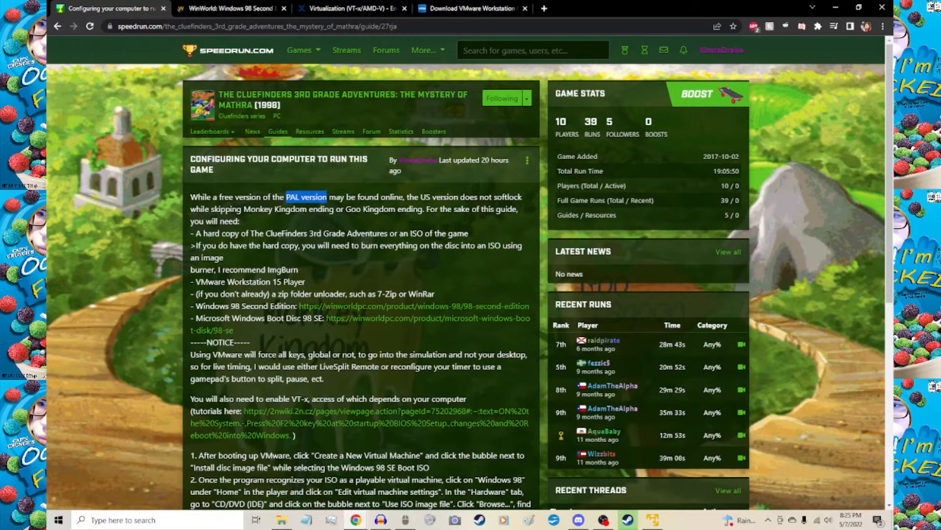
{"action": "double_click", "coordinate": [439, 197]}
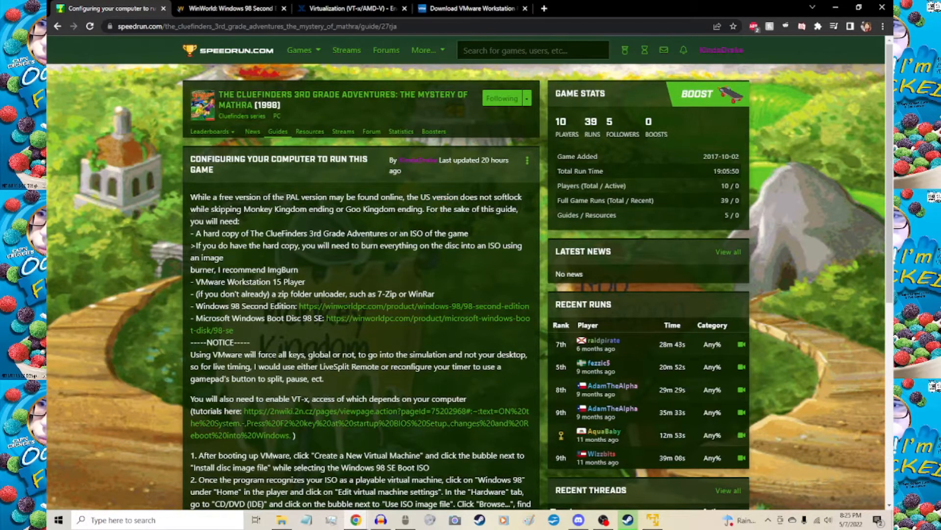
{"action": "left_click_drag", "start_coordinate": [283, 233], "coordinate": [469, 234]}
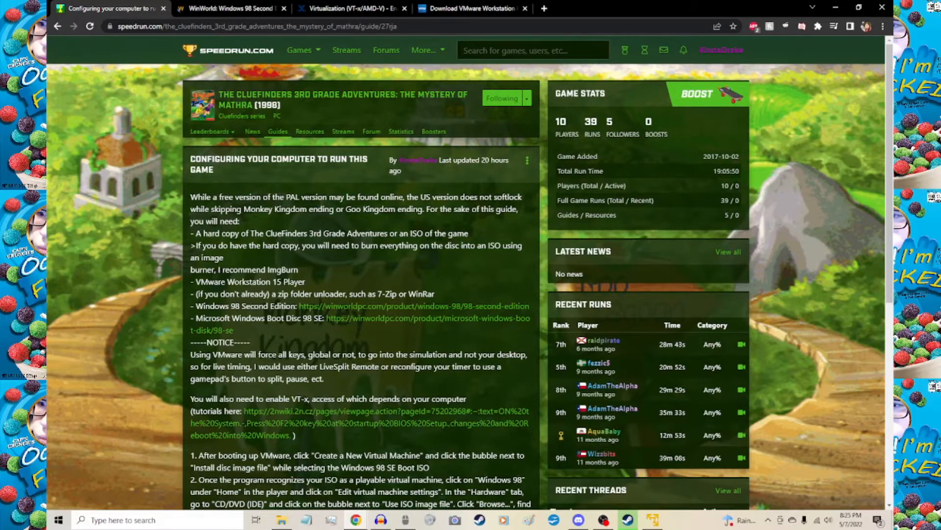
{"action": "double_click", "coordinate": [306, 196]}
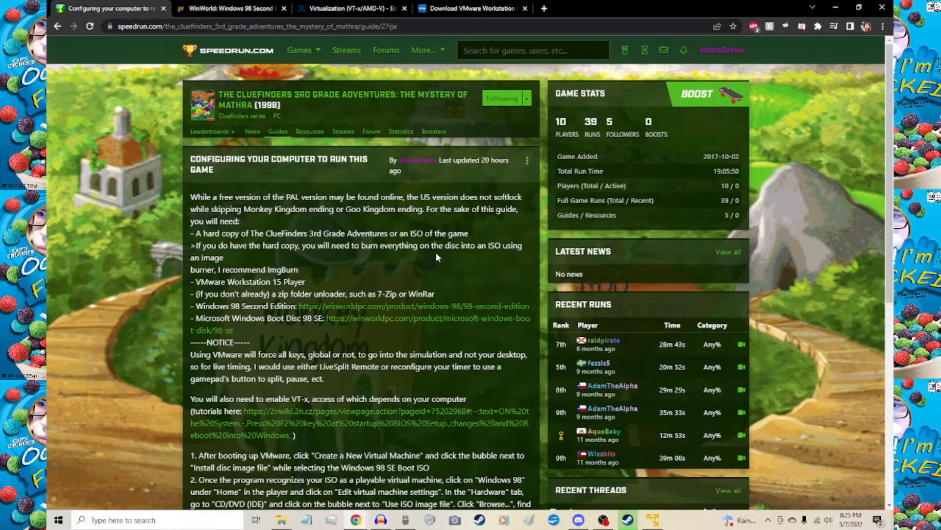
{"action": "mouse_move", "coordinate": [436, 256]}
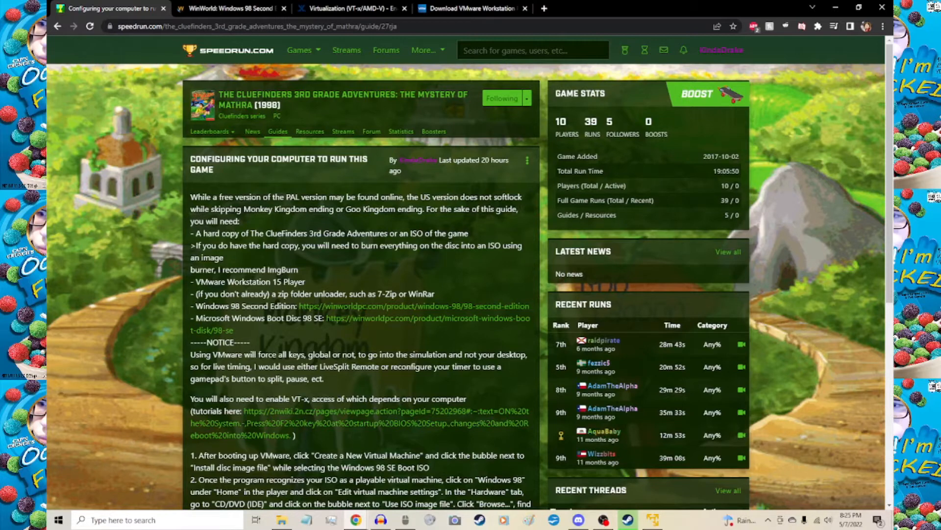
{"action": "scroll", "scroll_direction": "down", "scroll_amount": 3}
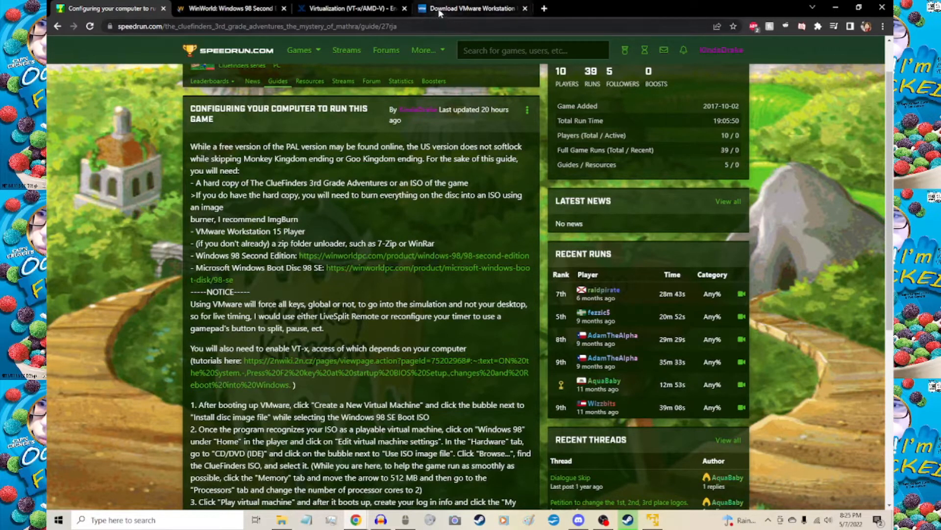
{"action": "mouse_move", "coordinate": [322, 213]}
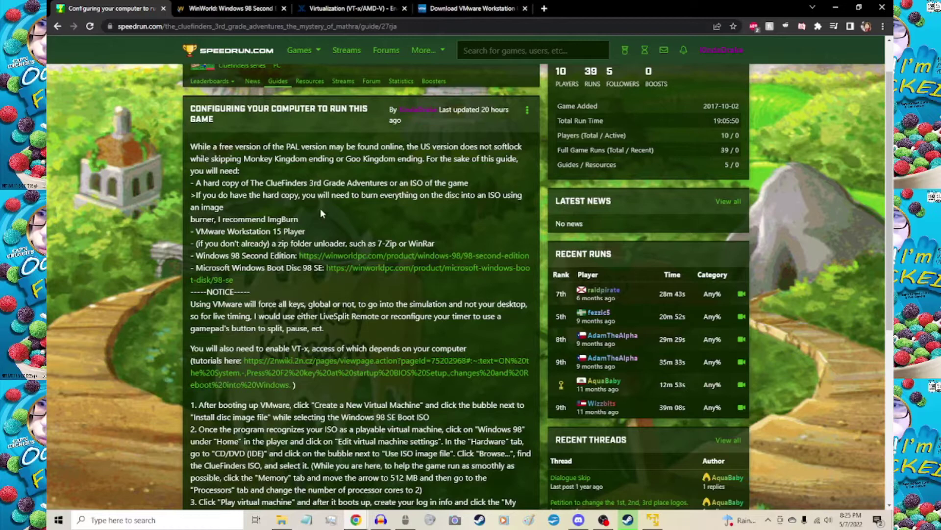
From the Google results, reach VMware's Workstation 16.0 Player download page
{"action": "left_click", "coordinate": [470, 8]}
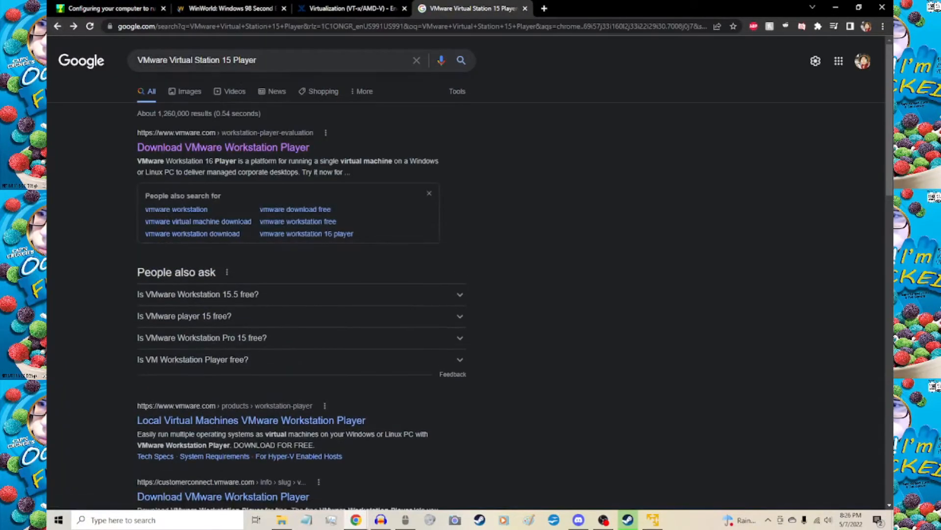
{"action": "mouse_move", "coordinate": [253, 151]}
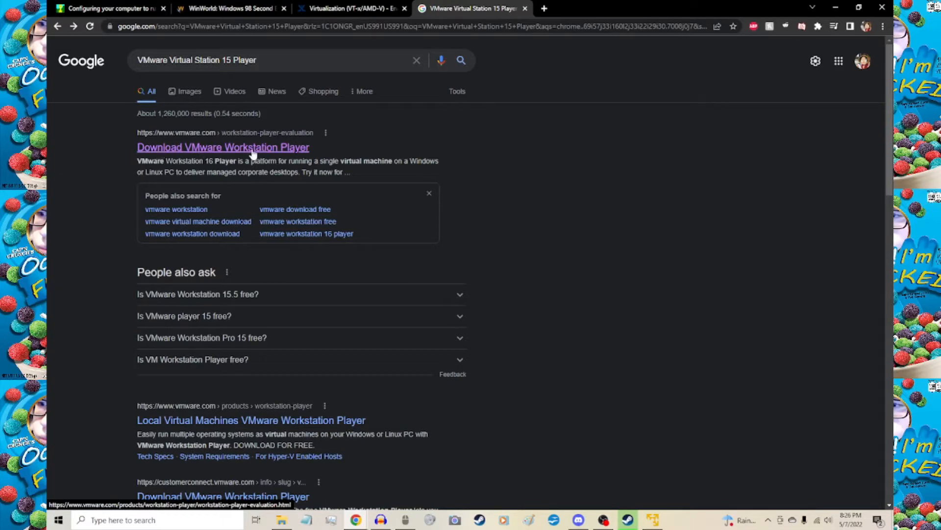
{"action": "left_click", "coordinate": [222, 147]}
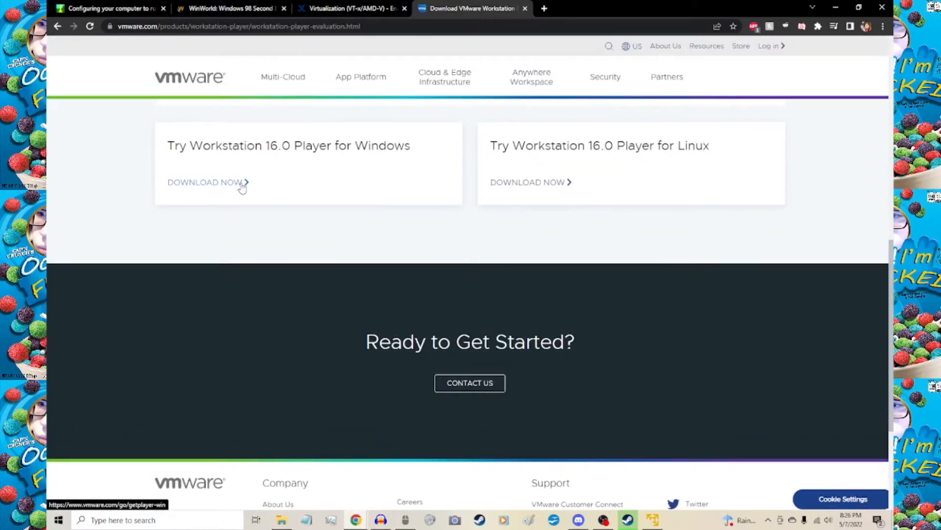
{"action": "mouse_move", "coordinate": [278, 178]}
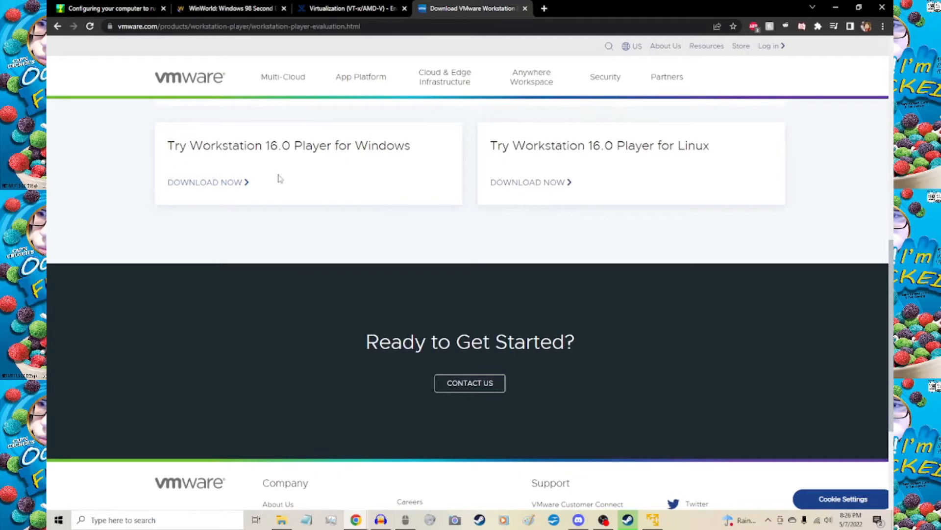
{"action": "mouse_move", "coordinate": [276, 170]}
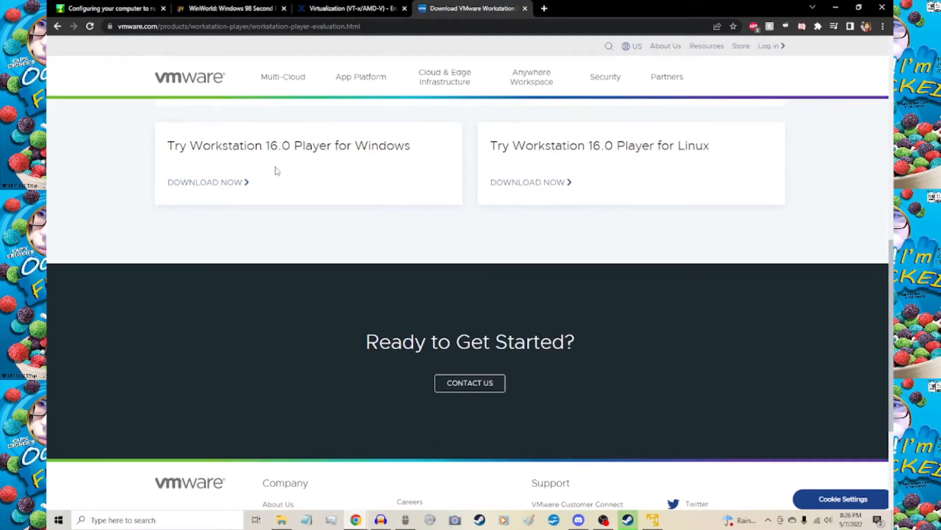
{"action": "mouse_move", "coordinate": [334, 168]}
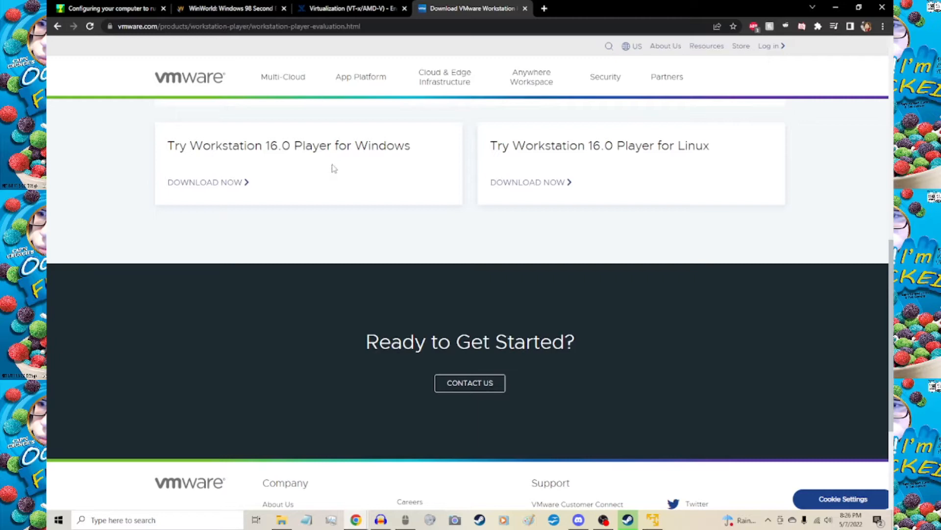
{"action": "mouse_move", "coordinate": [336, 7]}
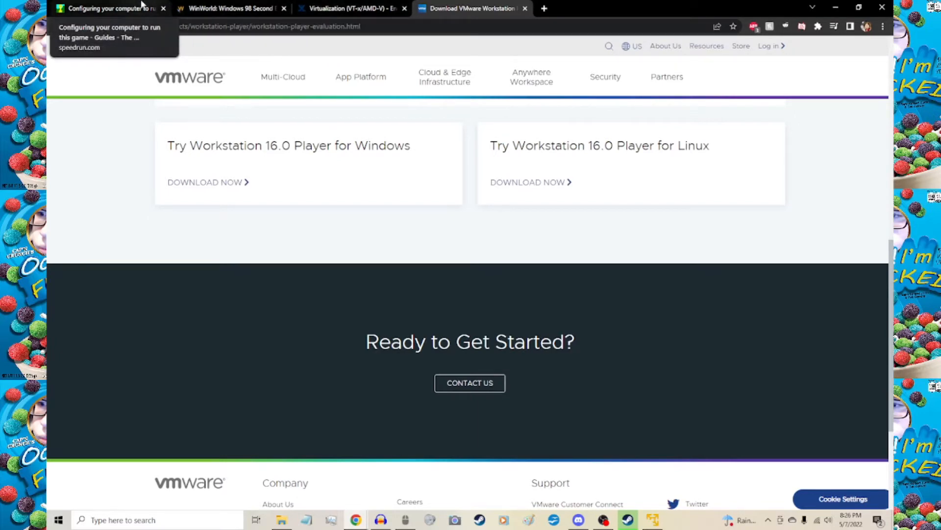
Return to the guide, then reach WinWorld's Windows 98 Second Edition downloads list
{"action": "left_click", "coordinate": [113, 8]}
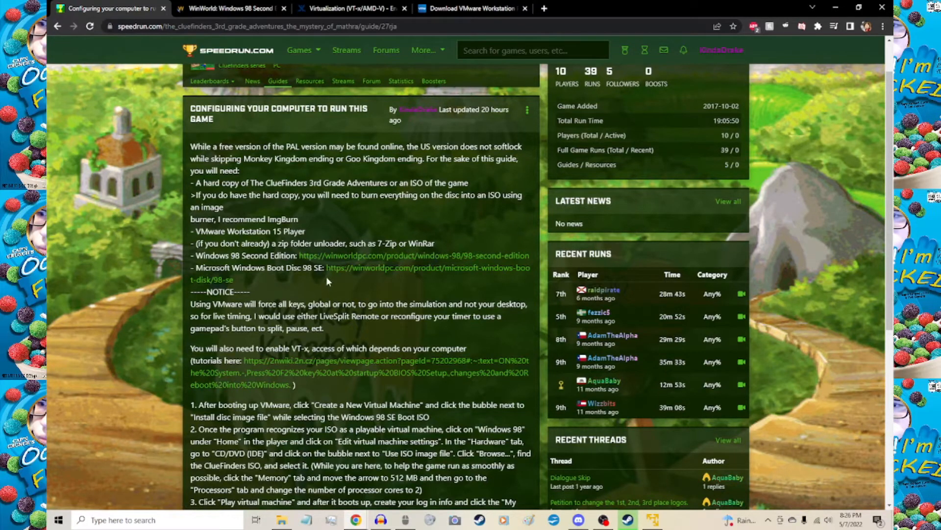
{"action": "mouse_move", "coordinate": [295, 288]}
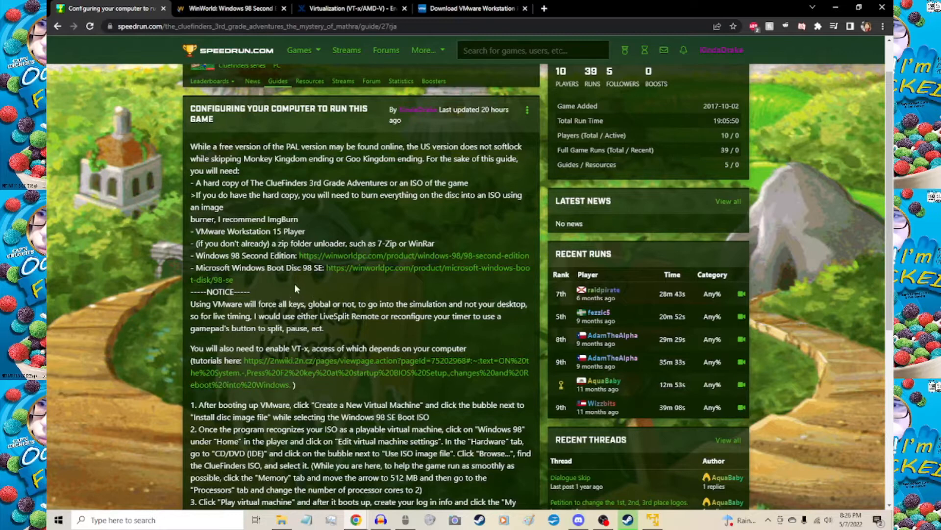
{"action": "mouse_move", "coordinate": [335, 272]}
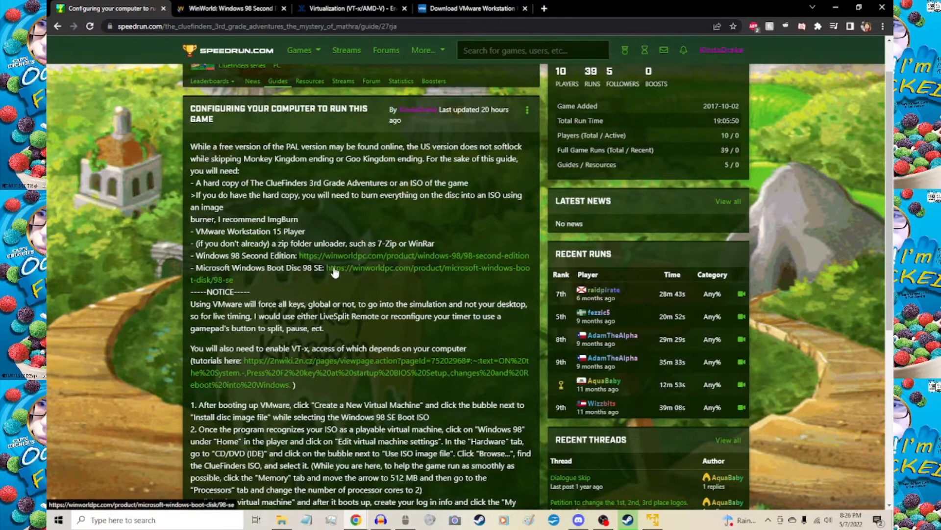
{"action": "left_click", "coordinate": [237, 8]}
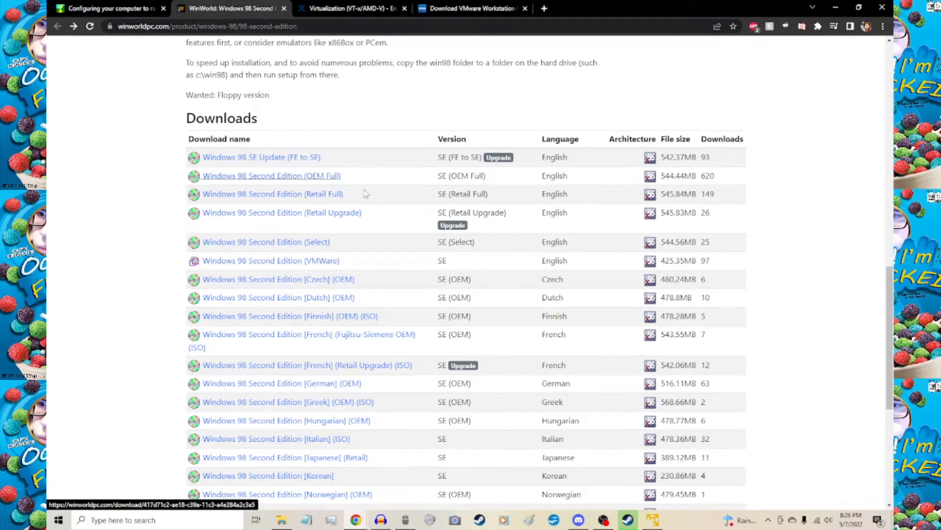
{"action": "mouse_move", "coordinate": [228, 194]}
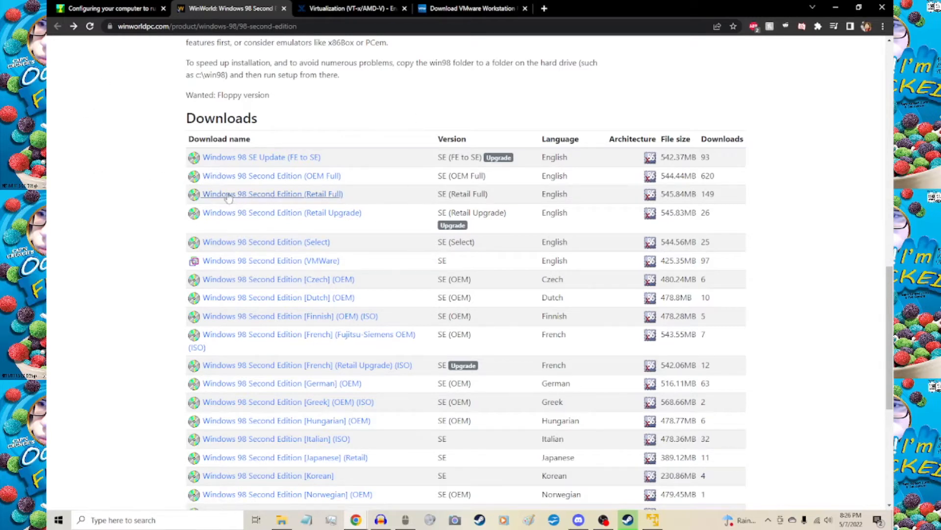
{"action": "mouse_move", "coordinate": [192, 104]}
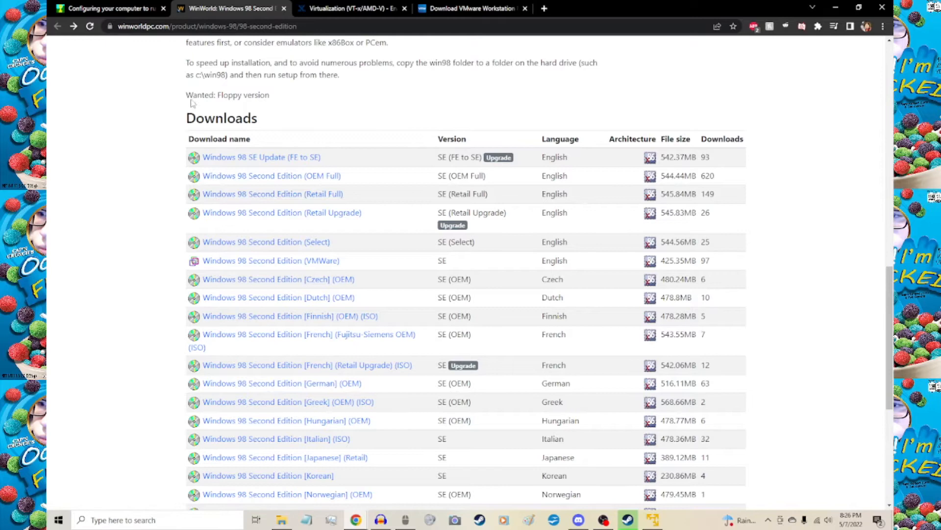
Return to the ClueFinders guide and reach its note about enabling VT-x
{"action": "left_click", "coordinate": [113, 8]}
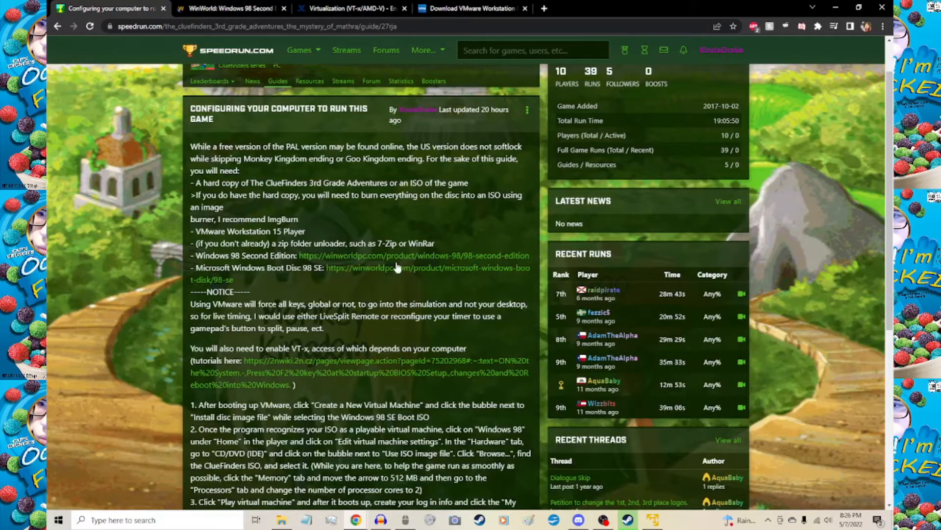
{"action": "scroll", "scroll_direction": "down", "scroll_amount": 3}
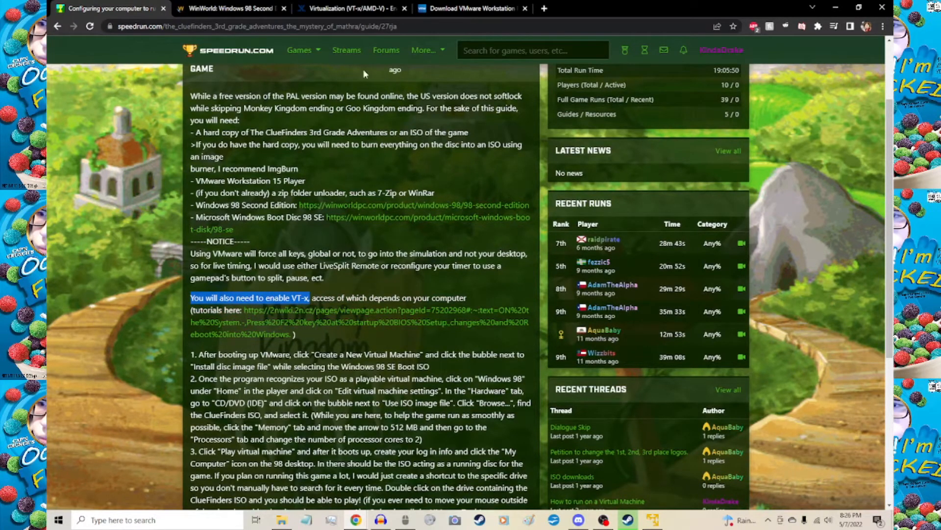
{"action": "mouse_move", "coordinate": [352, 329]}
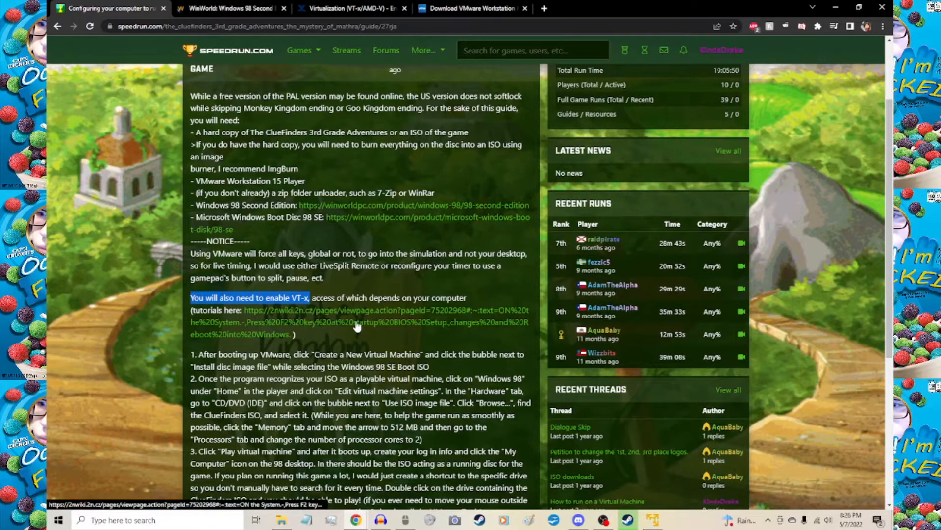
{"action": "mouse_move", "coordinate": [461, 5]}
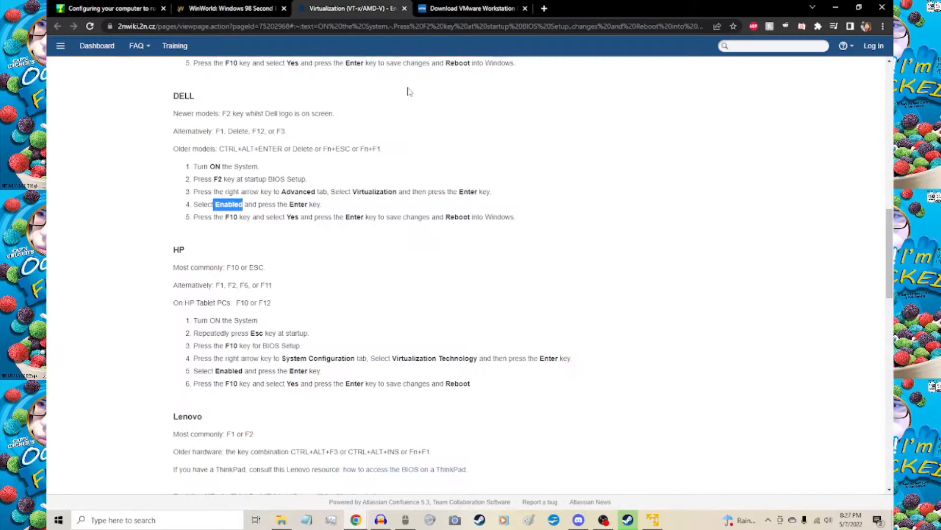
Review the 2nwiki BIOS steps for each manufacturer, then return to the ClueFinders guide
{"action": "scroll", "scroll_direction": "up", "scroll_amount": 3}
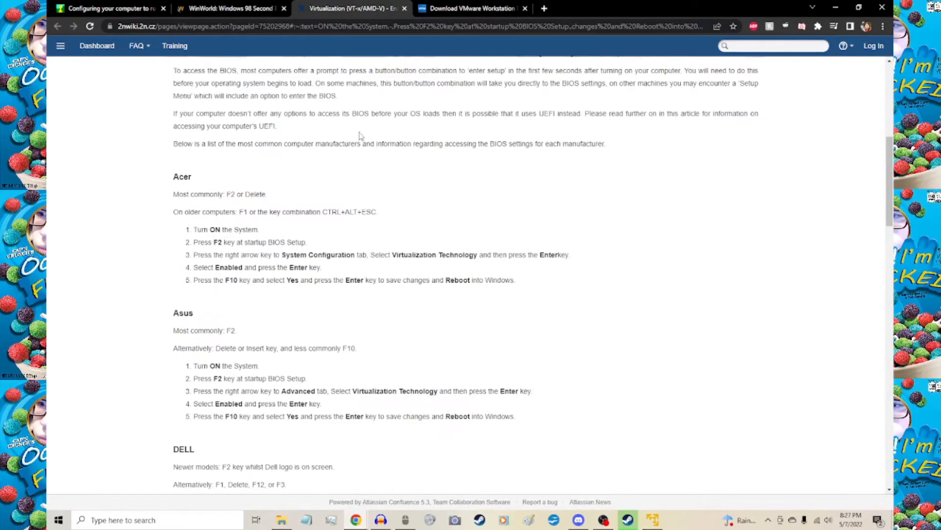
{"action": "scroll", "scroll_direction": "down", "scroll_amount": 3}
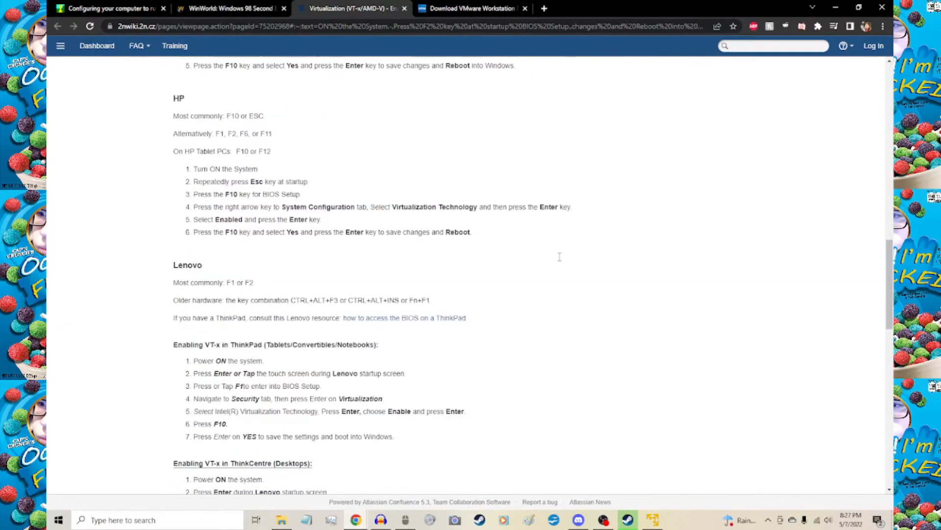
{"action": "scroll", "scroll_direction": "up", "scroll_amount": 3}
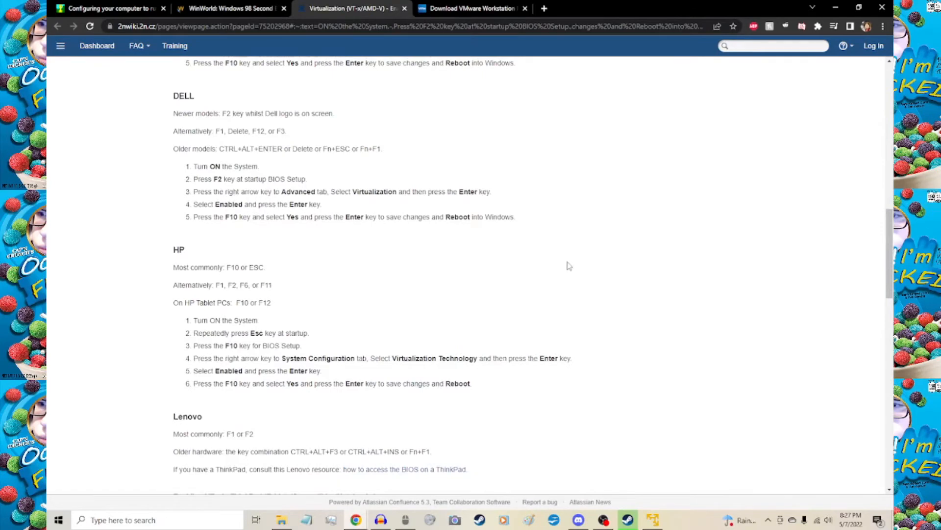
{"action": "scroll", "scroll_direction": "up", "scroll_amount": 3}
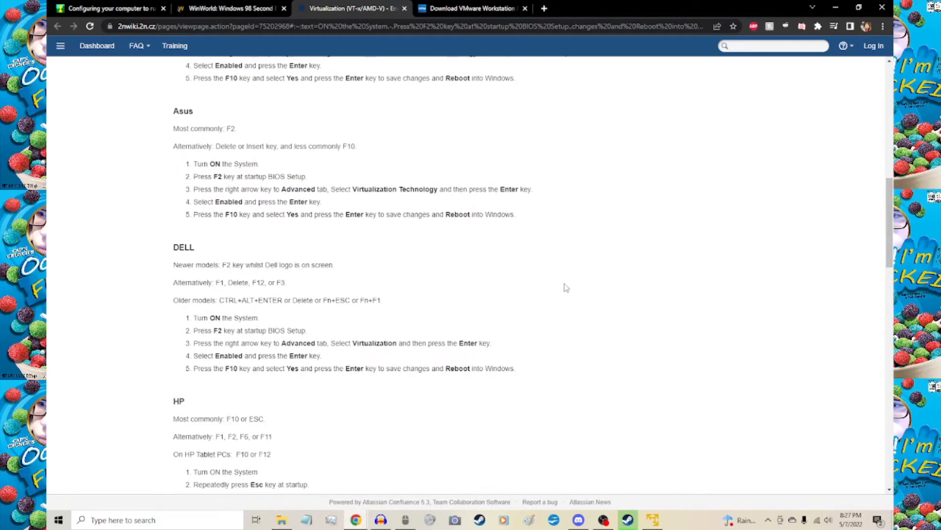
{"action": "scroll", "scroll_direction": "down", "scroll_amount": 3}
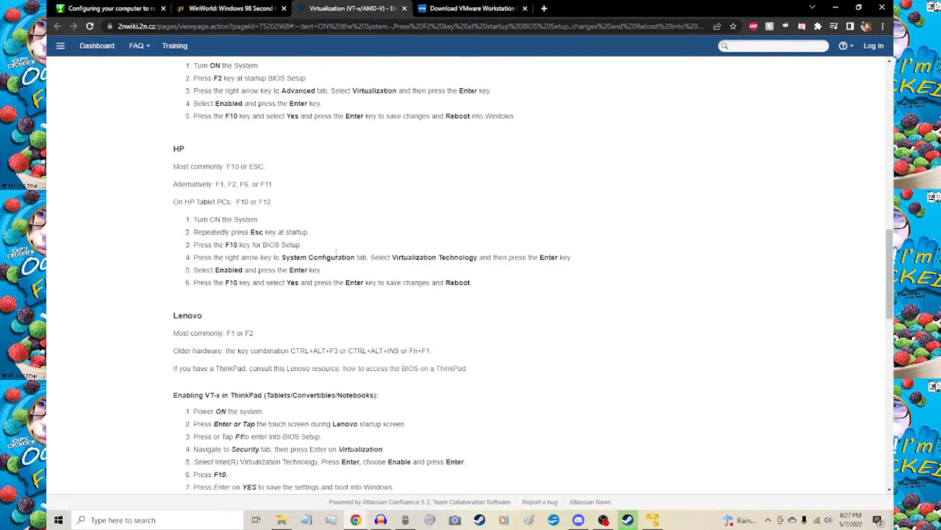
{"action": "scroll", "scroll_direction": "up", "scroll_amount": 3}
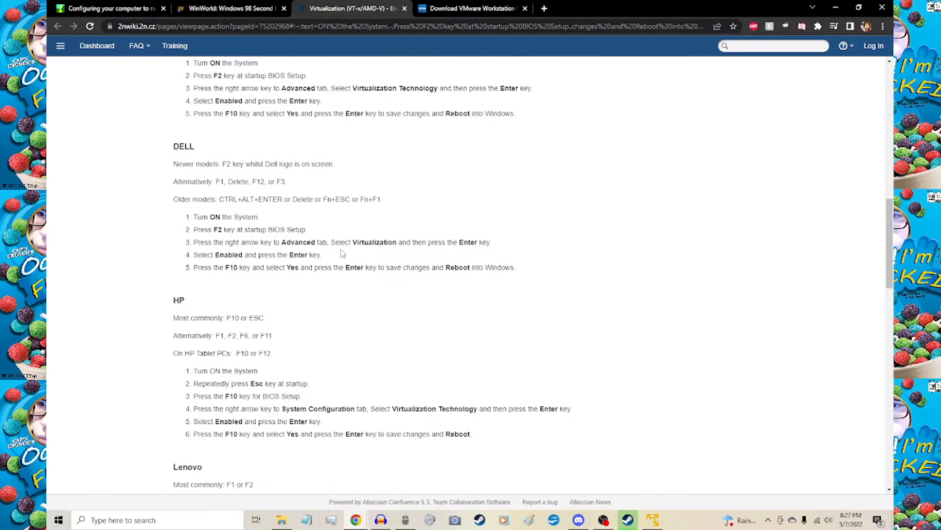
{"action": "mouse_move", "coordinate": [479, 227]}
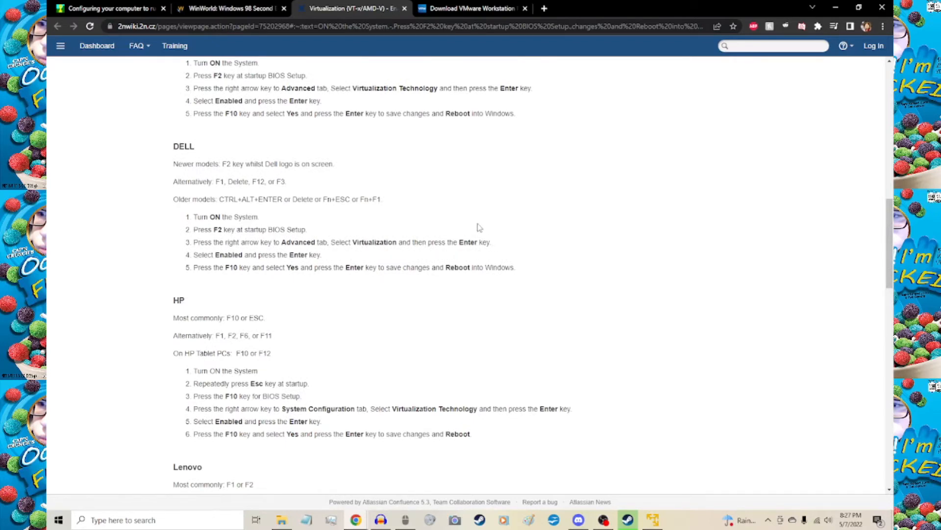
{"action": "mouse_move", "coordinate": [379, 288]}
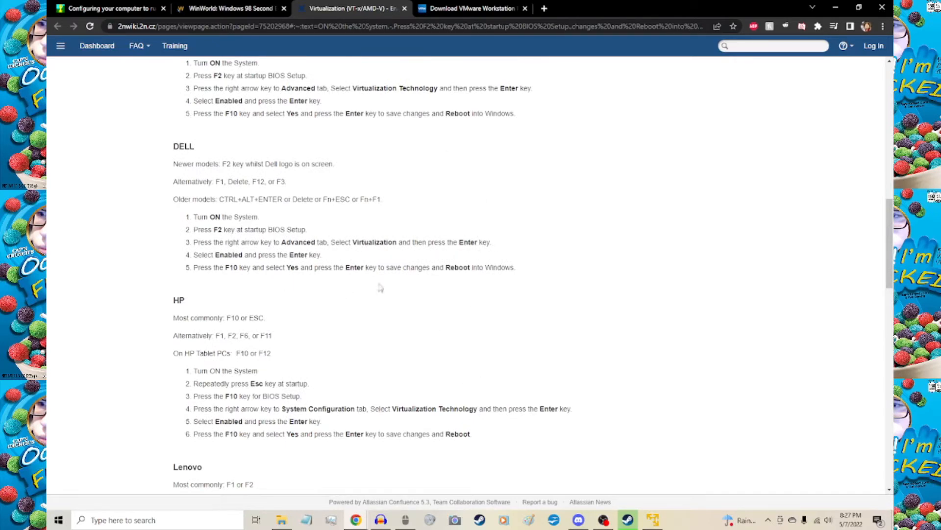
{"action": "mouse_move", "coordinate": [706, 277]}
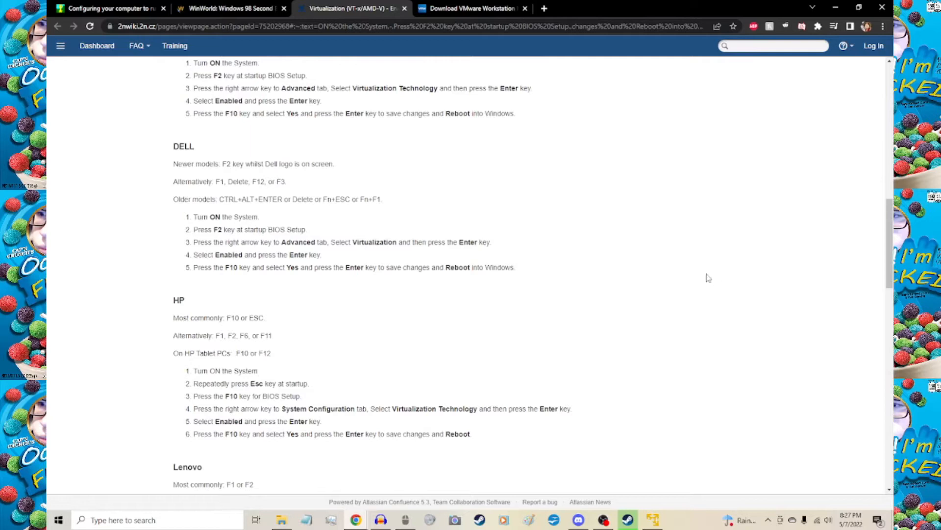
{"action": "mouse_move", "coordinate": [667, 263]}
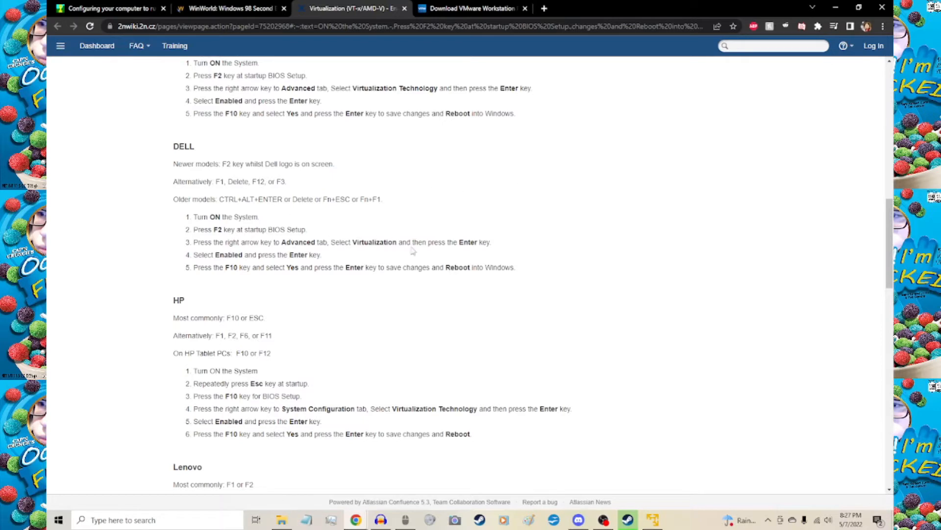
{"action": "mouse_move", "coordinate": [583, 261]}
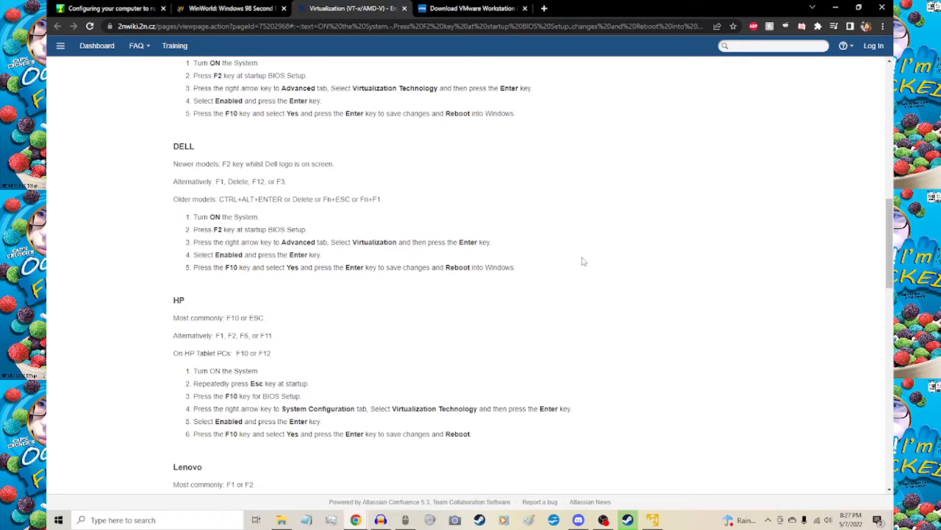
{"action": "mouse_move", "coordinate": [373, 151]}
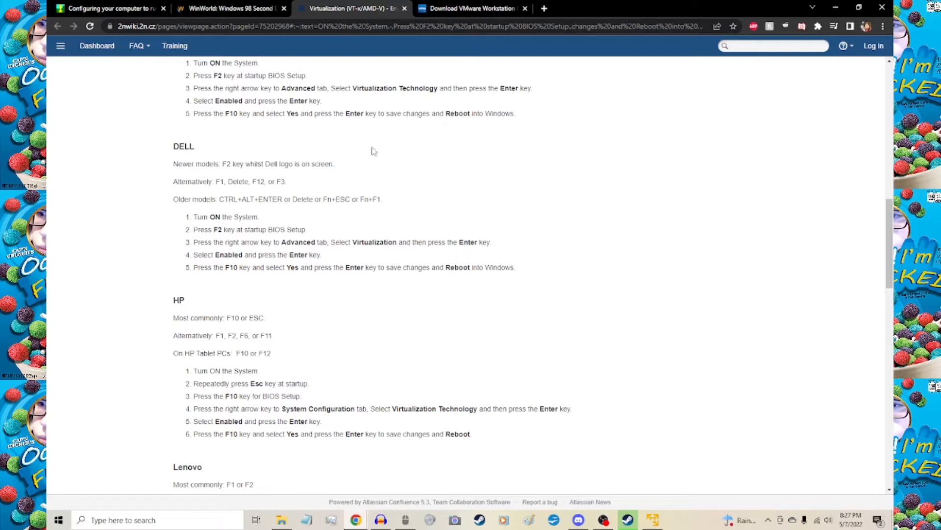
{"action": "mouse_move", "coordinate": [599, 411]}
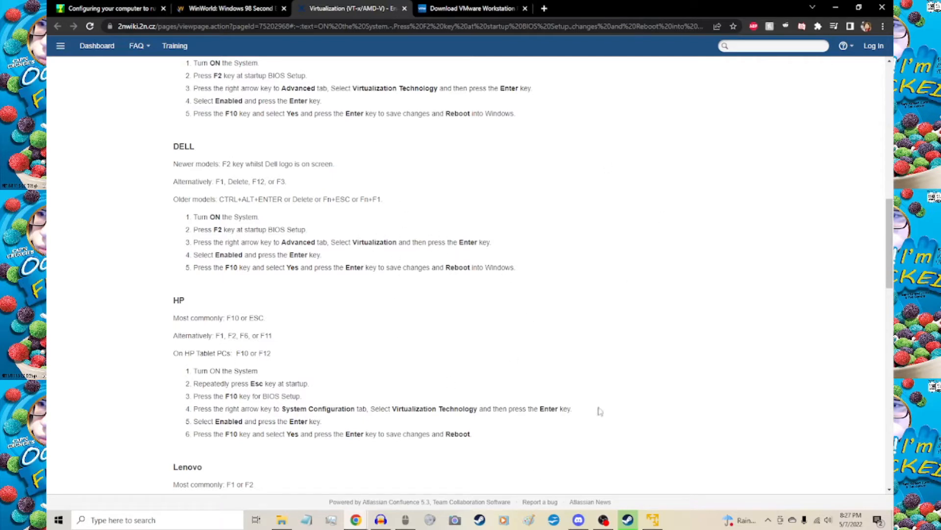
{"action": "mouse_move", "coordinate": [402, 129]}
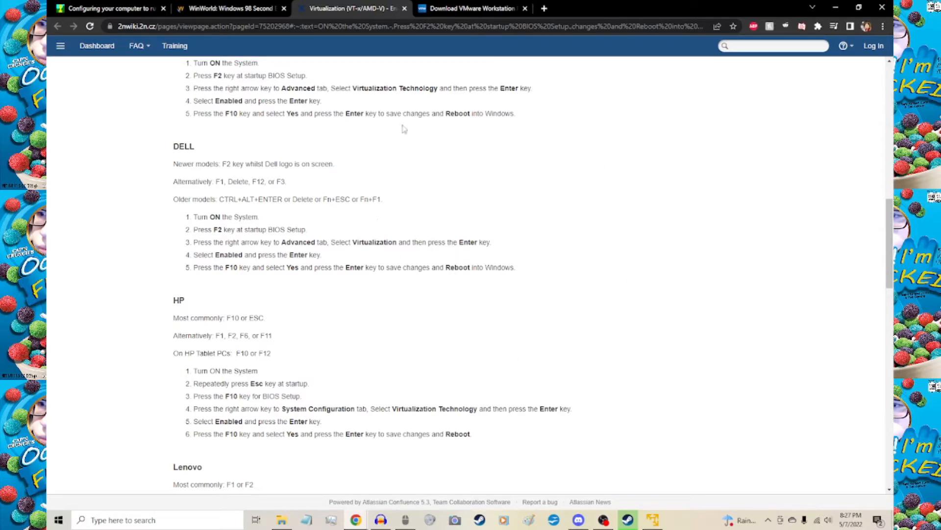
{"action": "mouse_move", "coordinate": [262, 192]}
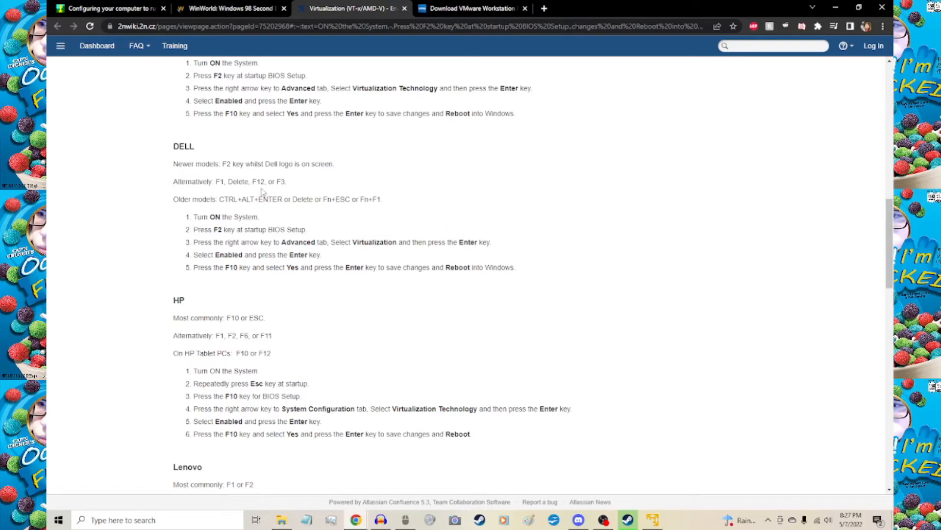
{"action": "mouse_move", "coordinate": [171, 4]}
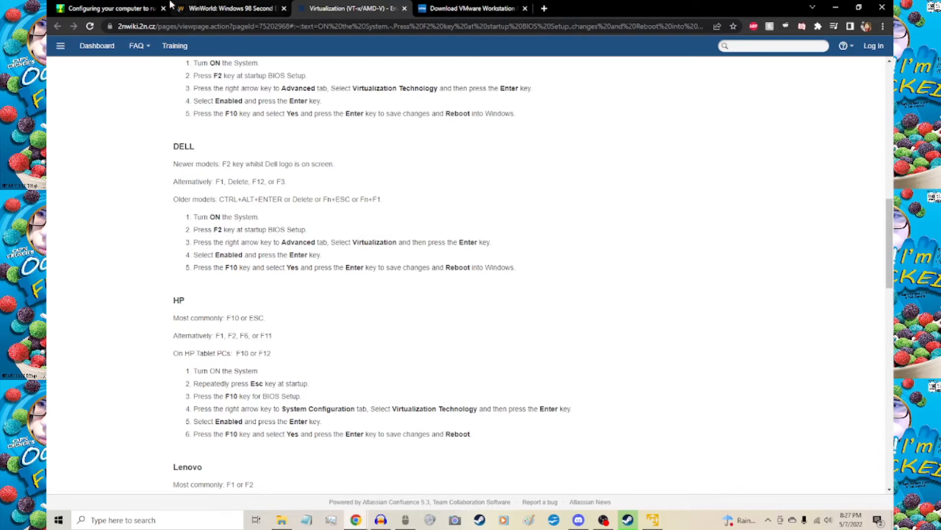
{"action": "left_click", "coordinate": [113, 9]}
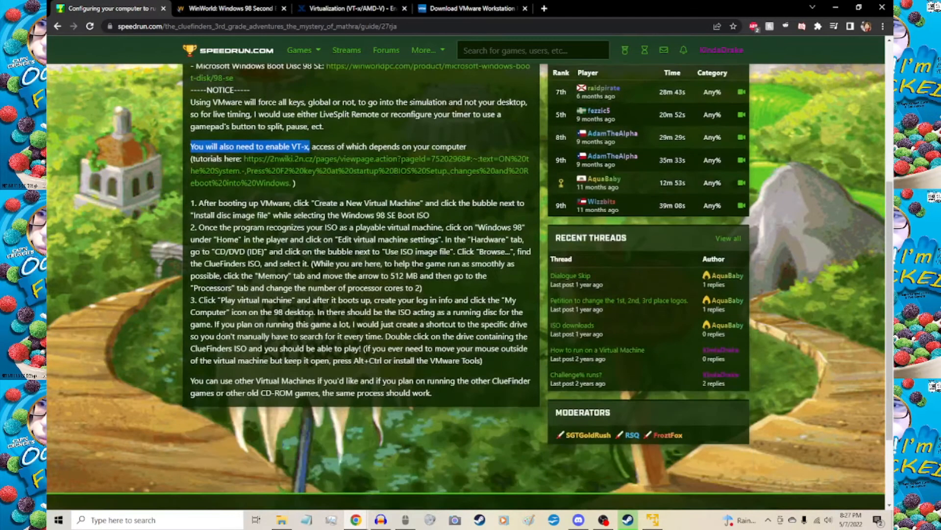
{"action": "mouse_move", "coordinate": [314, 169]}
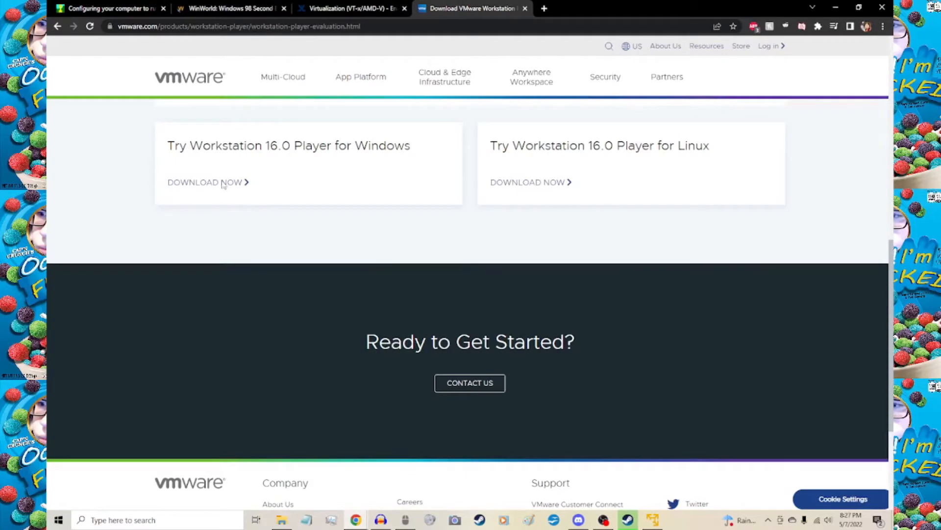
Return to the guide, then start VMware Workstation 16 Player from the taskbar
{"action": "left_click", "coordinate": [115, 9]}
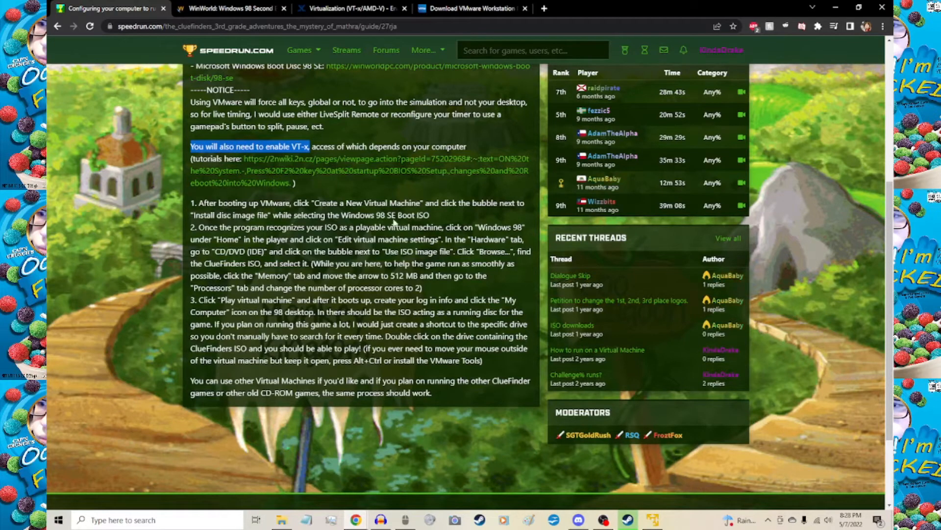
{"action": "mouse_move", "coordinate": [346, 193]}
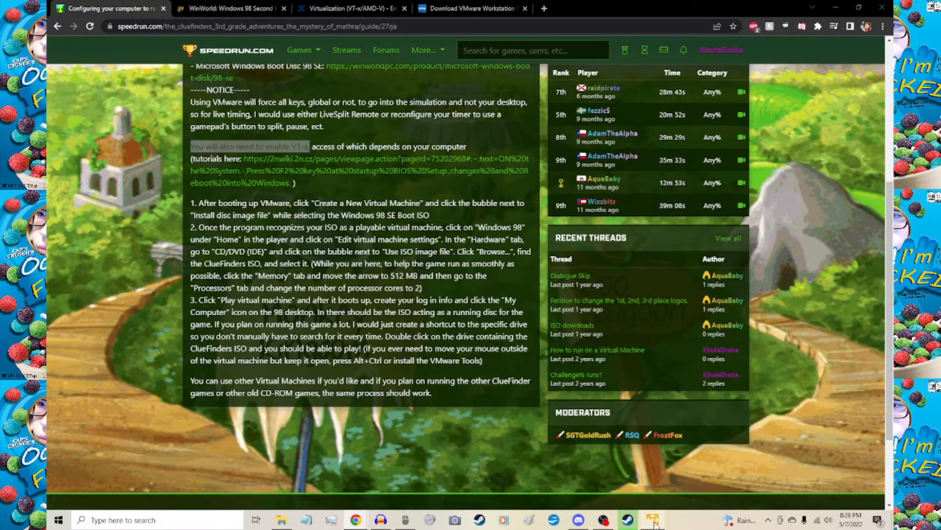
{"action": "left_click", "coordinate": [650, 520]}
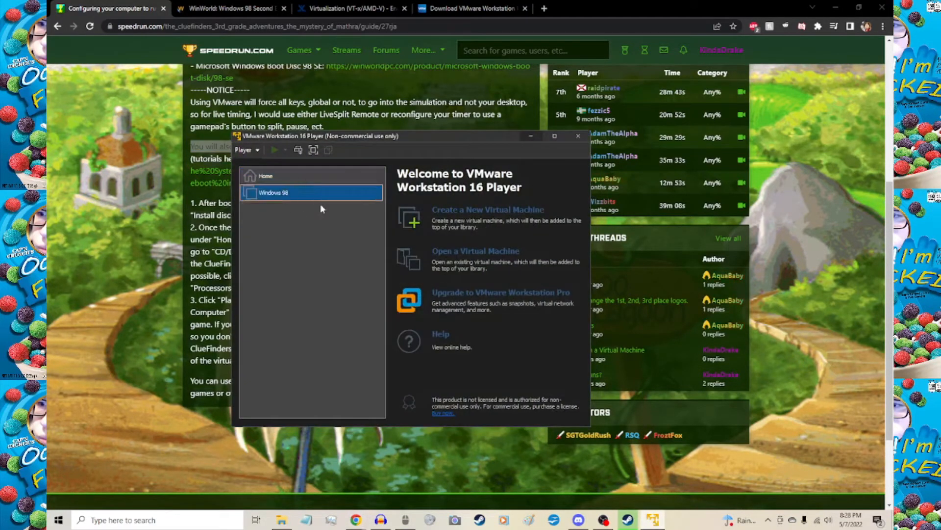
Delete the Windows 98 virtual machine from disk and bring the Player window back to front
{"action": "left_click", "coordinate": [294, 192]}
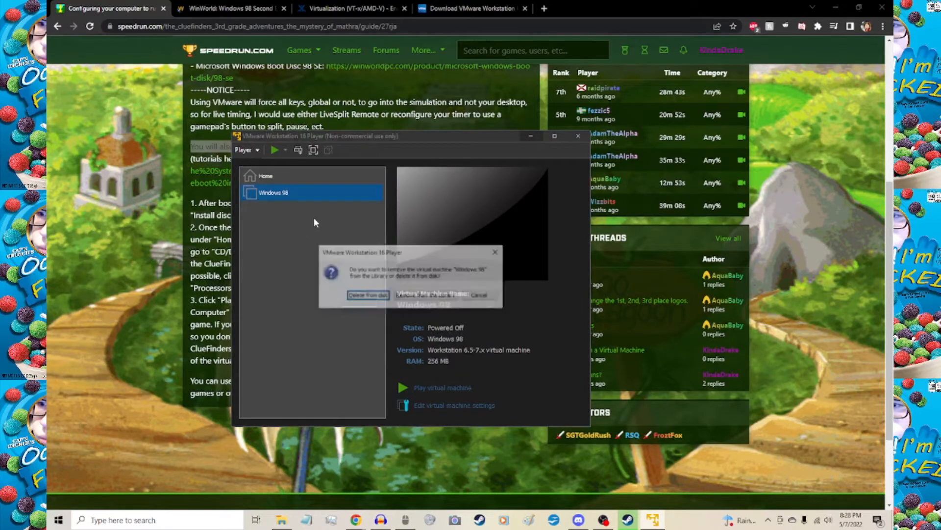
{"action": "left_click", "coordinate": [369, 295]}
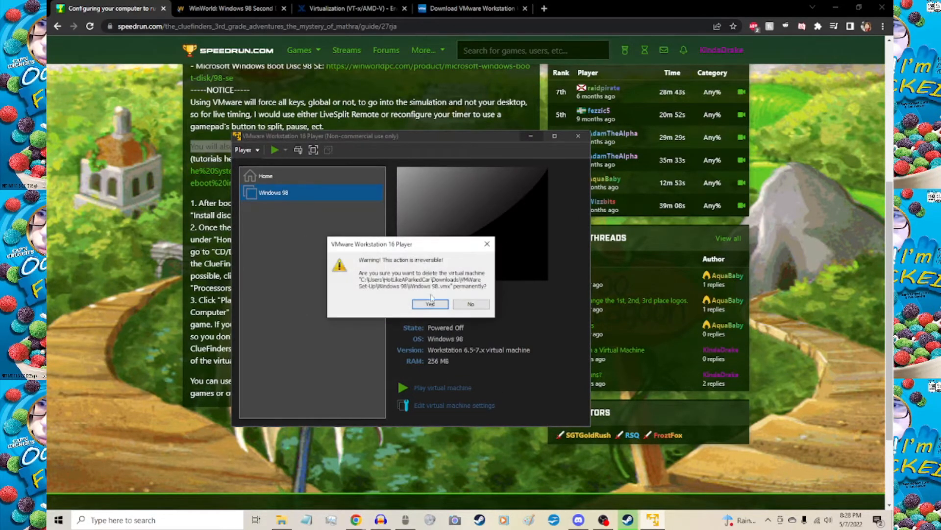
{"action": "left_click", "coordinate": [430, 304]}
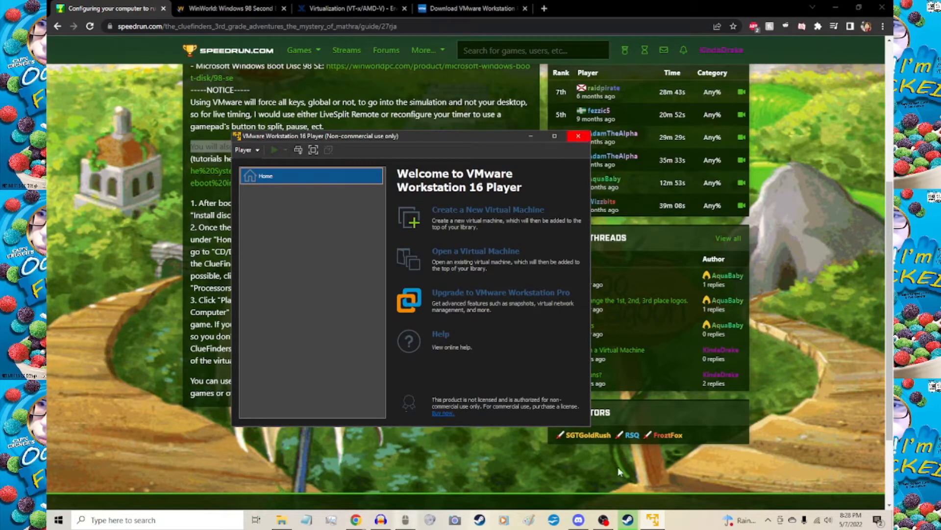
{"action": "mouse_move", "coordinate": [531, 186]}
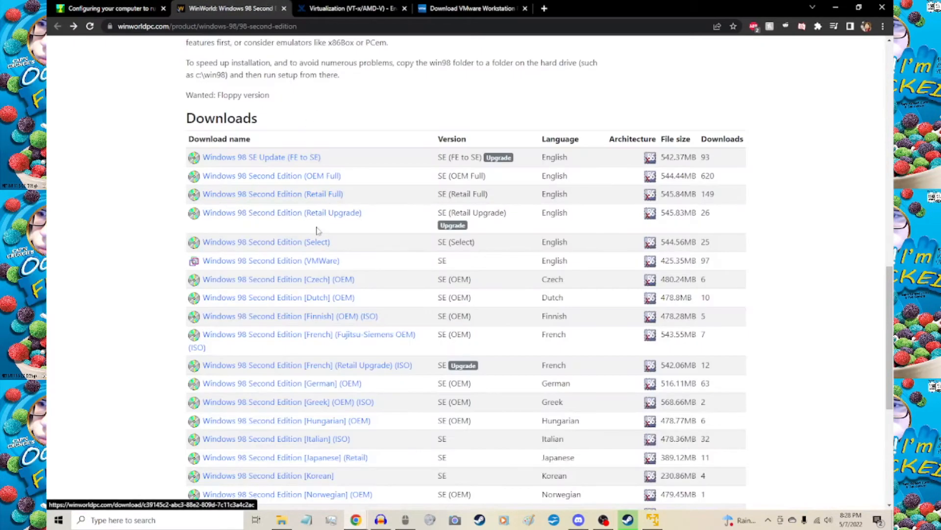
{"action": "mouse_move", "coordinate": [309, 266]}
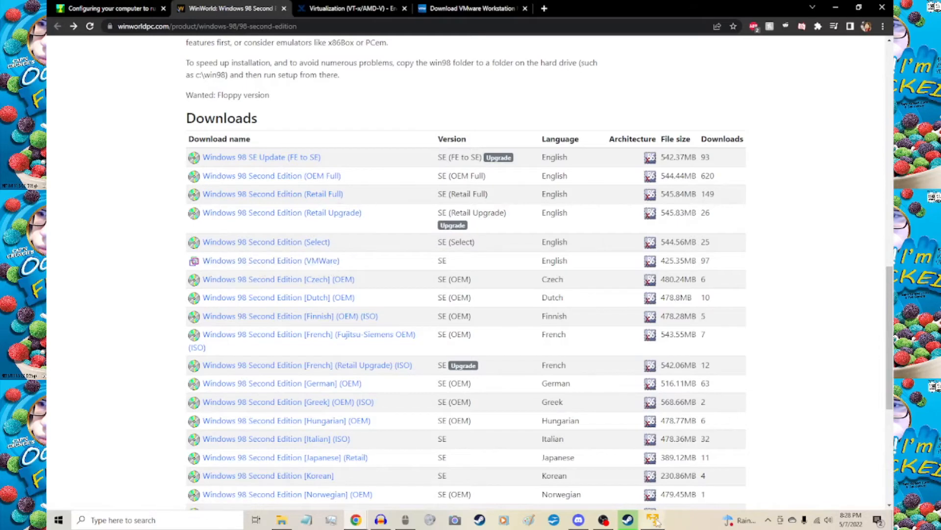
{"action": "left_click", "coordinate": [649, 519]}
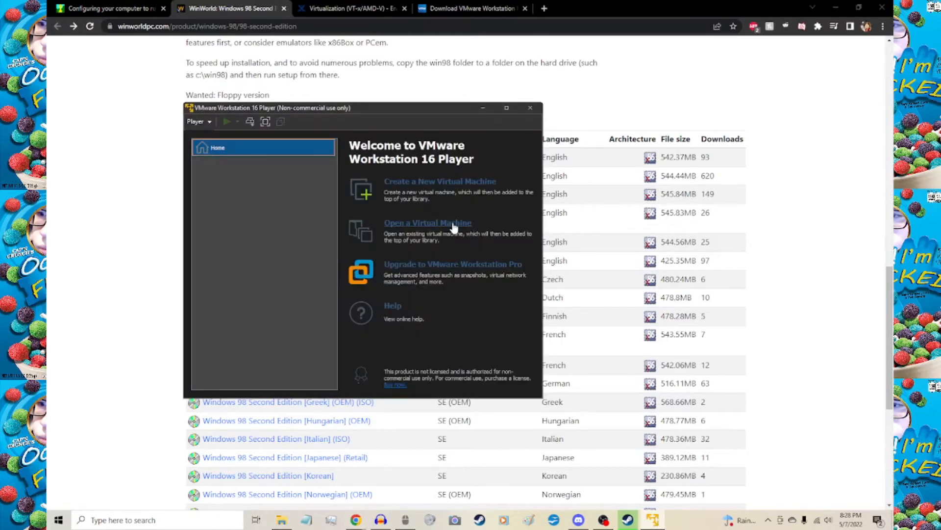
Add the Windows 98 .vmx from Downloads > VMware Set-Up into the Player library
{"action": "left_click", "coordinate": [427, 223]}
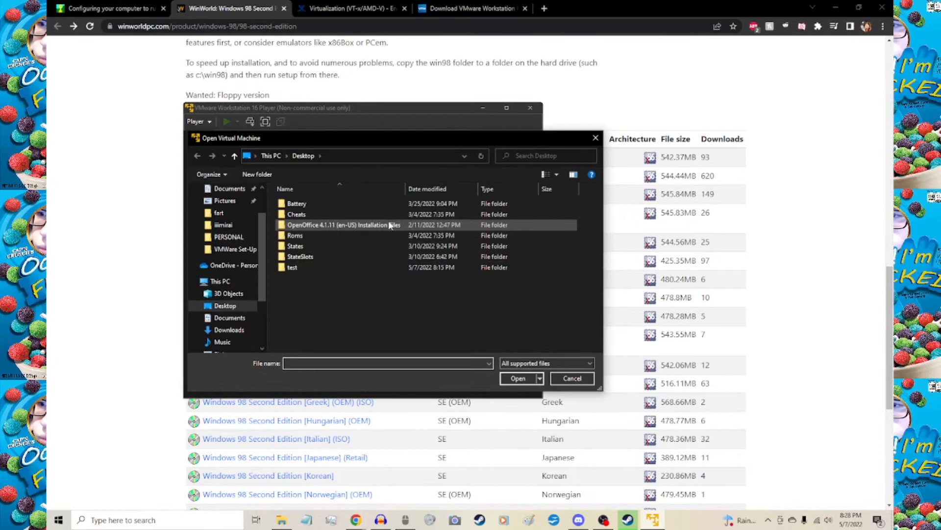
{"action": "left_click", "coordinate": [572, 378]}
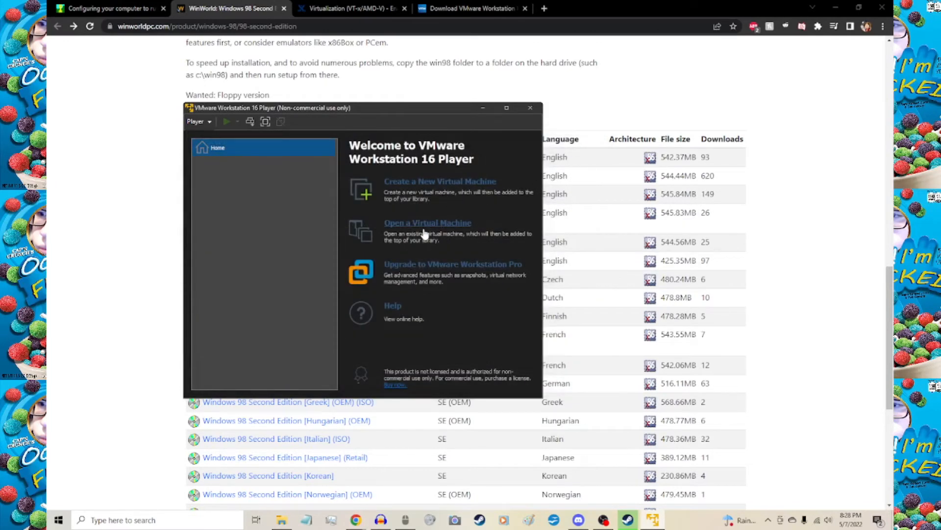
{"action": "left_click", "coordinate": [428, 222]}
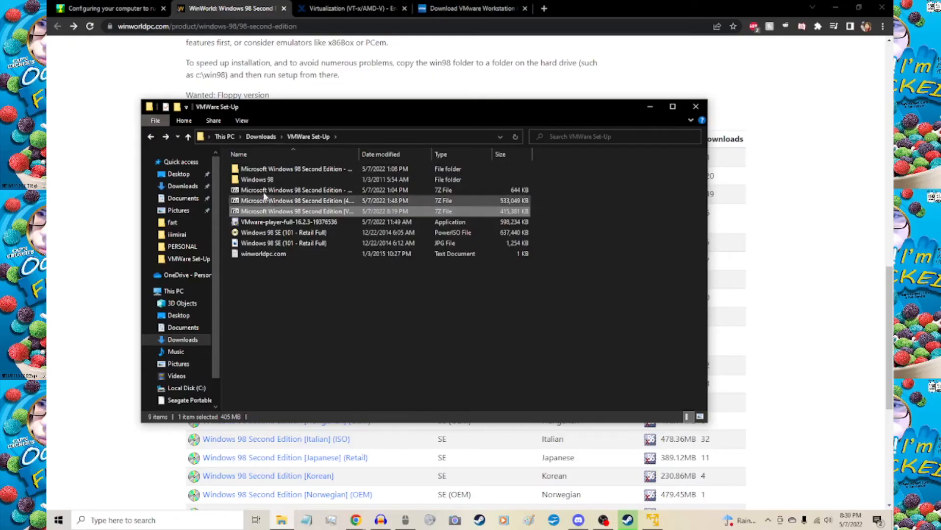
{"action": "mouse_move", "coordinate": [696, 106]}
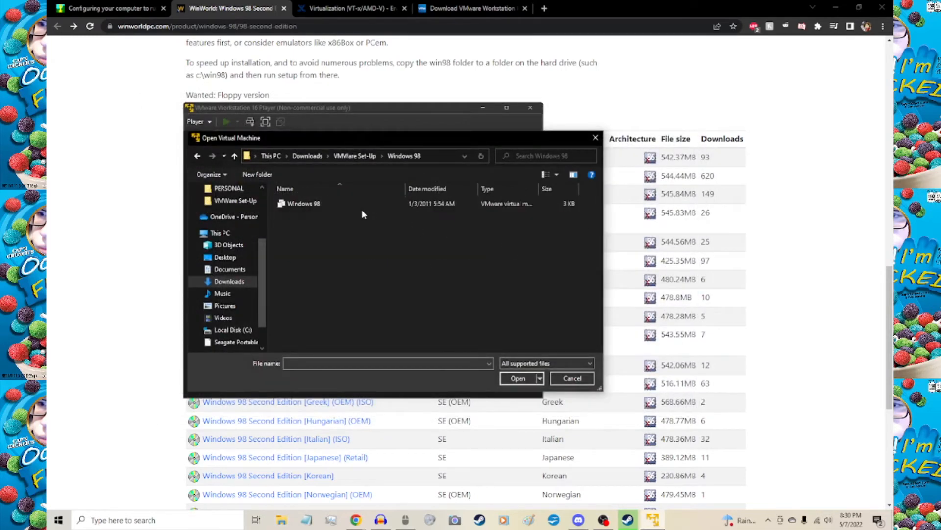
{"action": "left_click", "coordinate": [303, 203]}
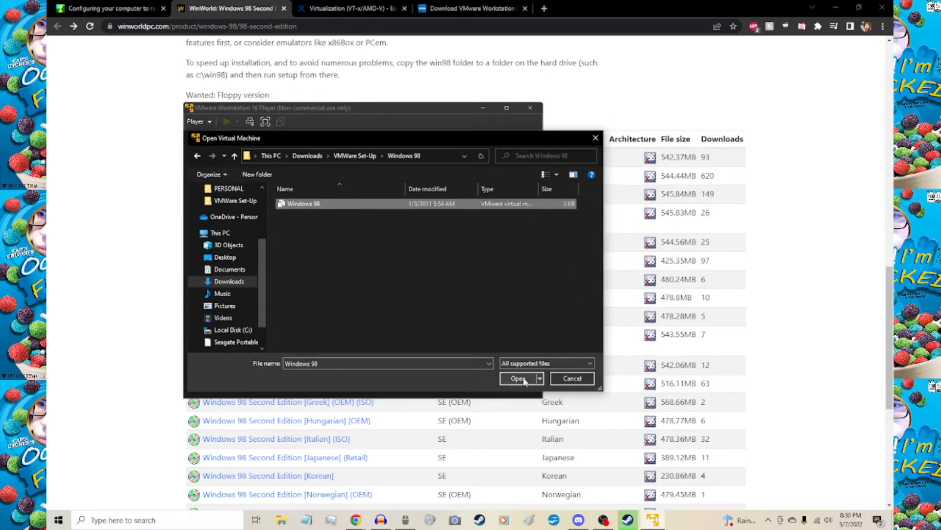
{"action": "left_click", "coordinate": [518, 379]}
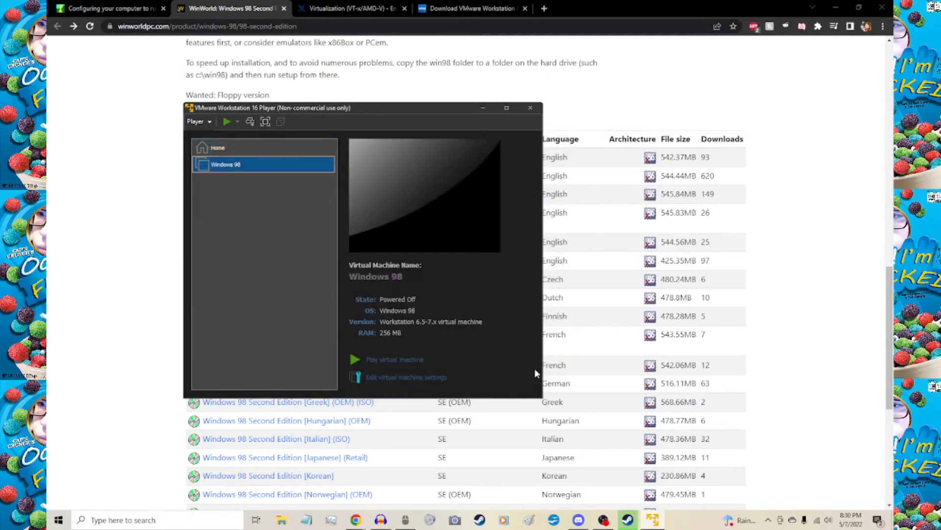
{"action": "mouse_move", "coordinate": [455, 155]}
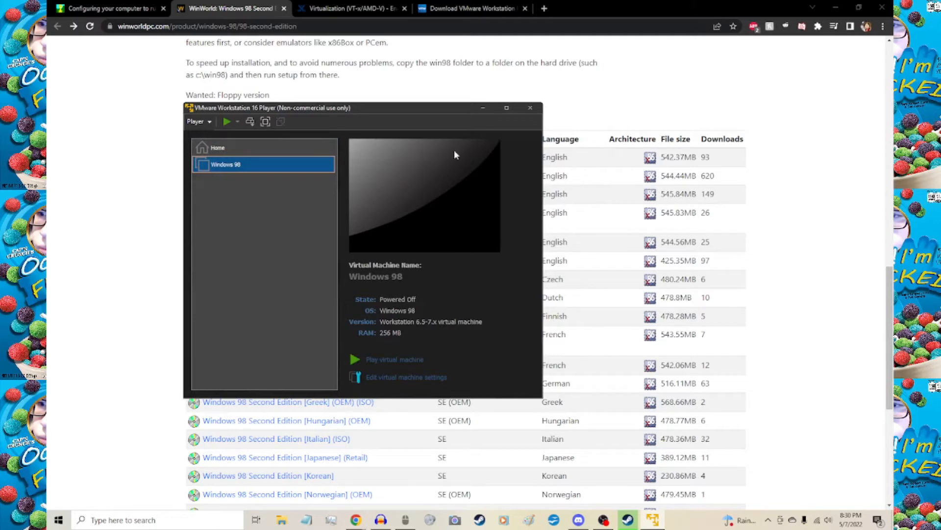
{"action": "mouse_move", "coordinate": [378, 190]}
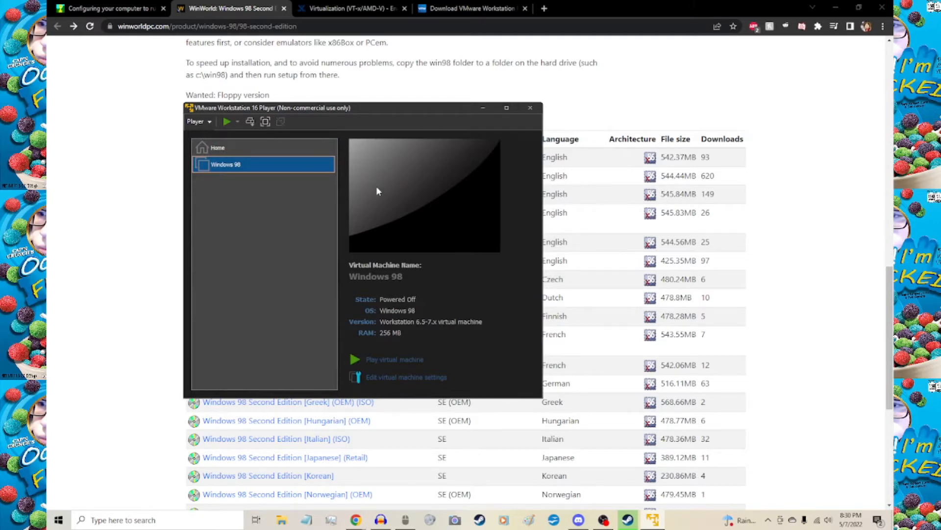
{"action": "mouse_move", "coordinate": [406, 366]}
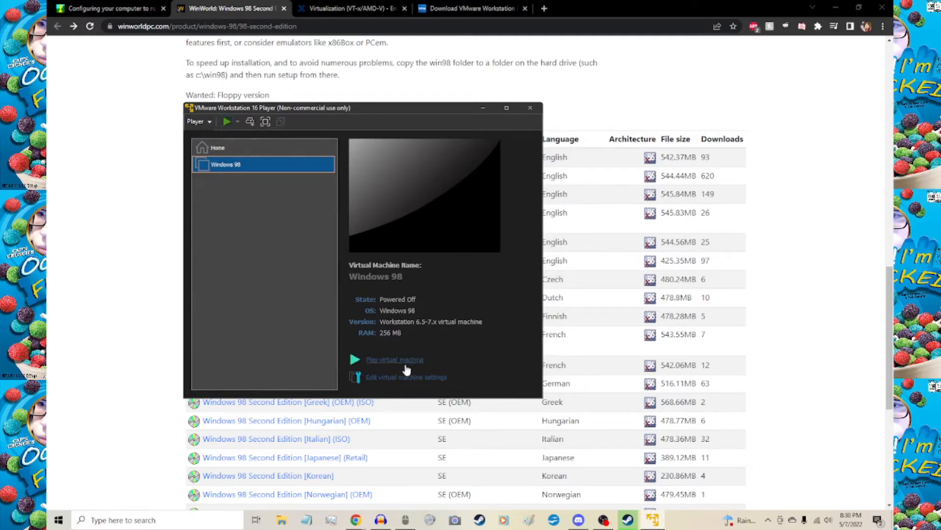
Power on the Windows 98 machine, answer the moved-or-copied prompt, and give the VM input focus
{"action": "left_click", "coordinate": [394, 359]}
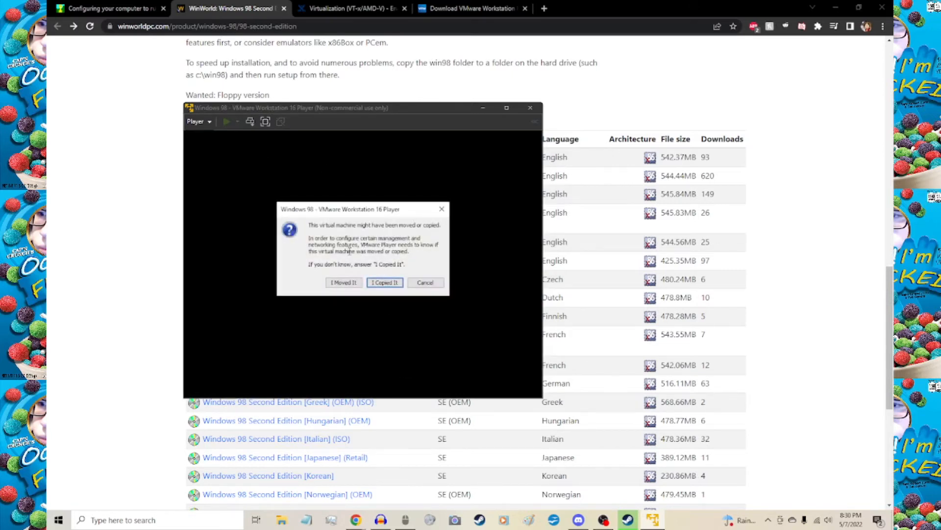
{"action": "mouse_move", "coordinate": [331, 274]}
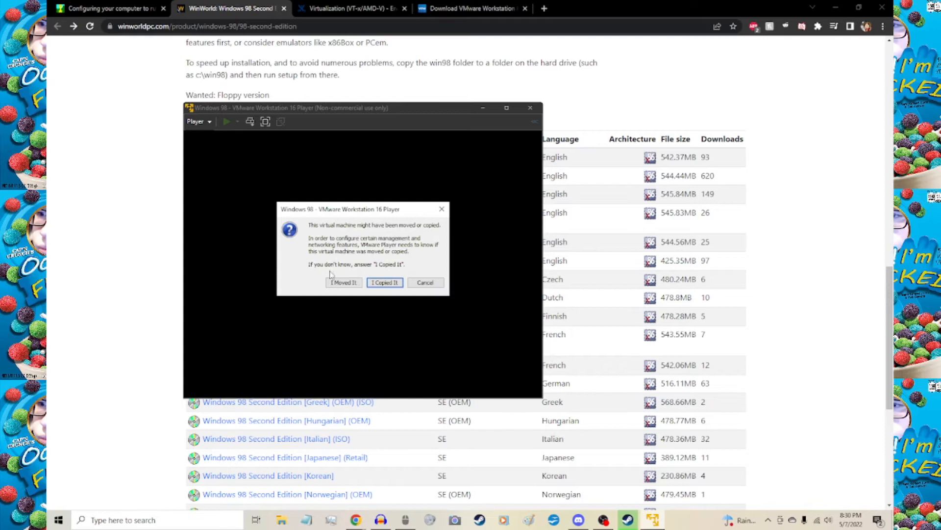
{"action": "left_click", "coordinate": [384, 283]}
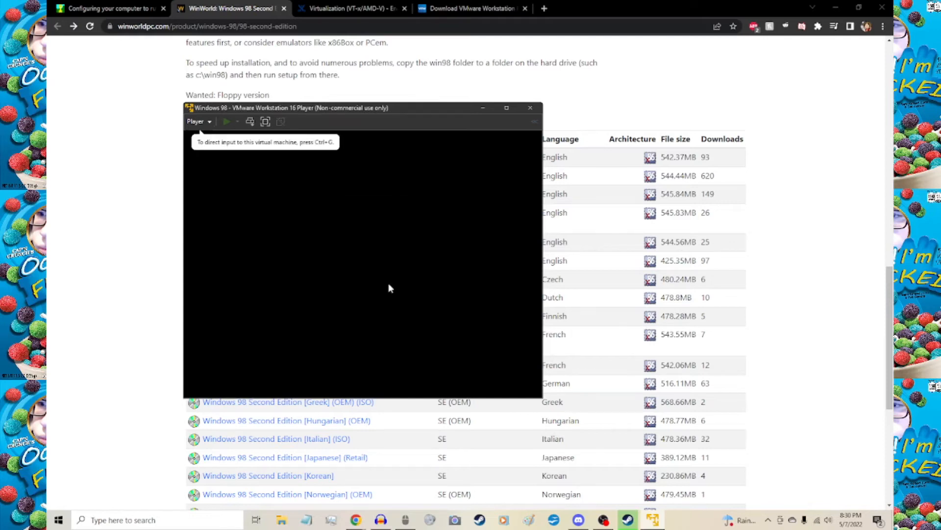
{"action": "left_click", "coordinate": [227, 121]}
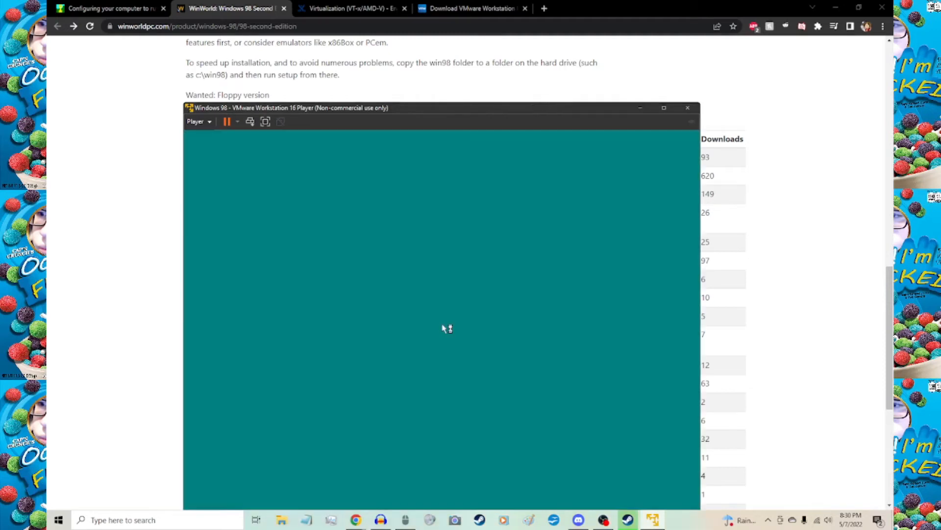
{"action": "mouse_move", "coordinate": [367, 202]}
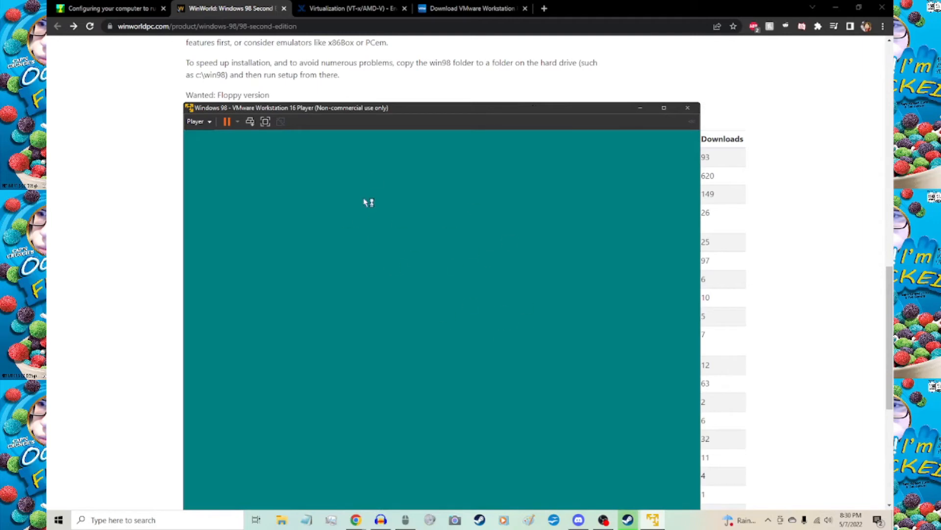
{"action": "mouse_move", "coordinate": [278, 266]}
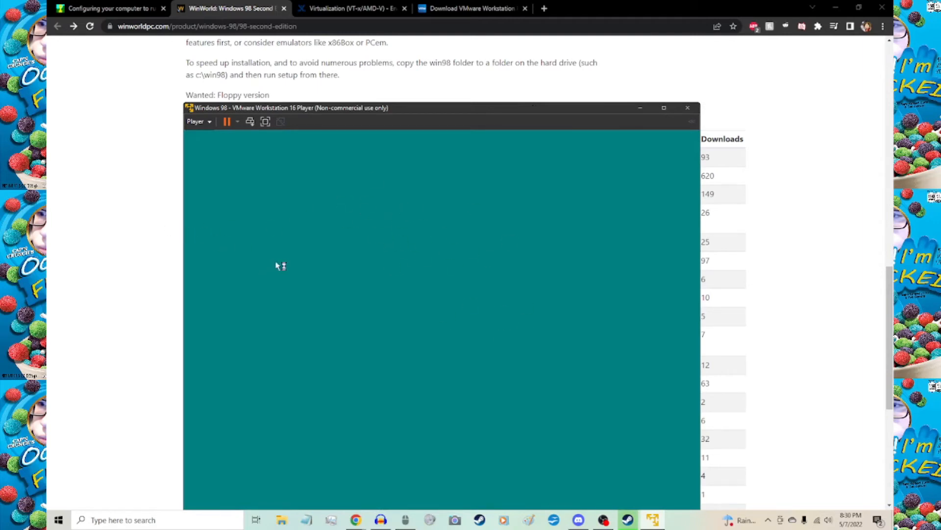
{"action": "mouse_move", "coordinate": [485, 275]}
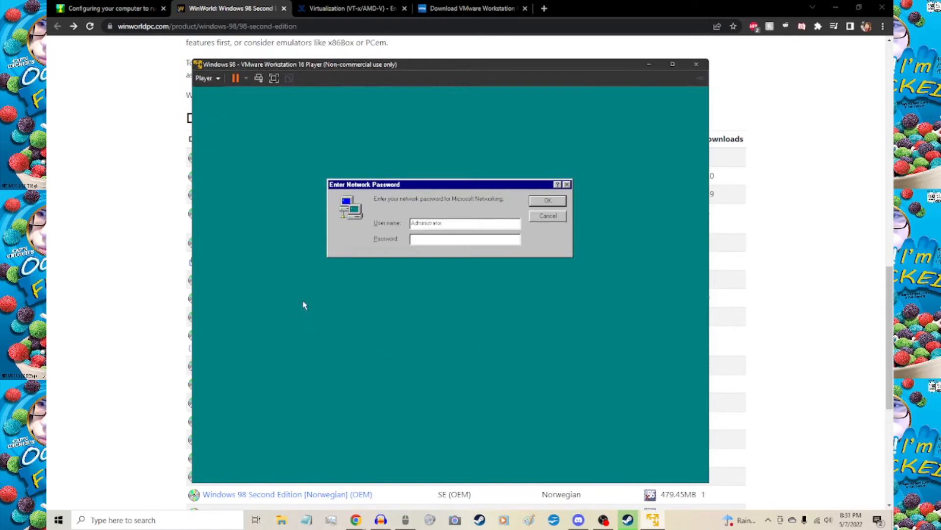
{"action": "mouse_move", "coordinate": [314, 327]}
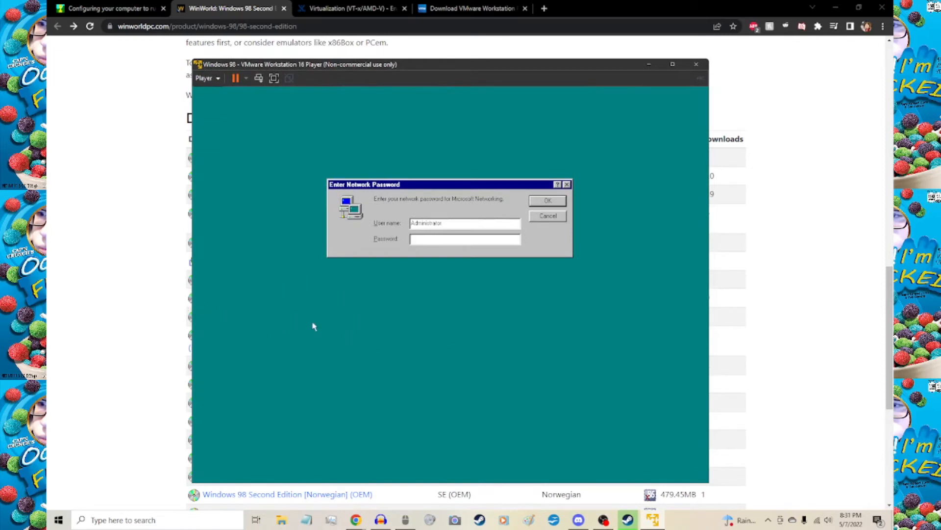
{"action": "mouse_move", "coordinate": [295, 313]}
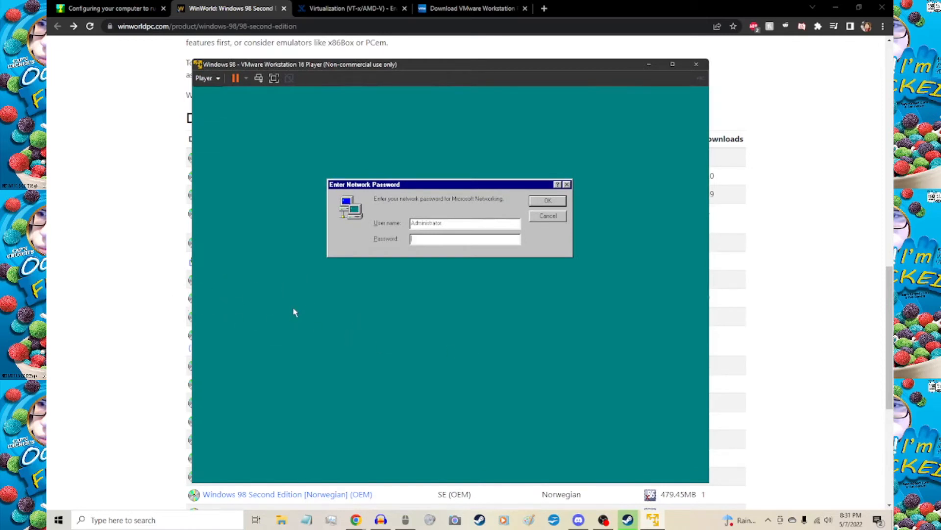
{"action": "mouse_move", "coordinate": [271, 290]}
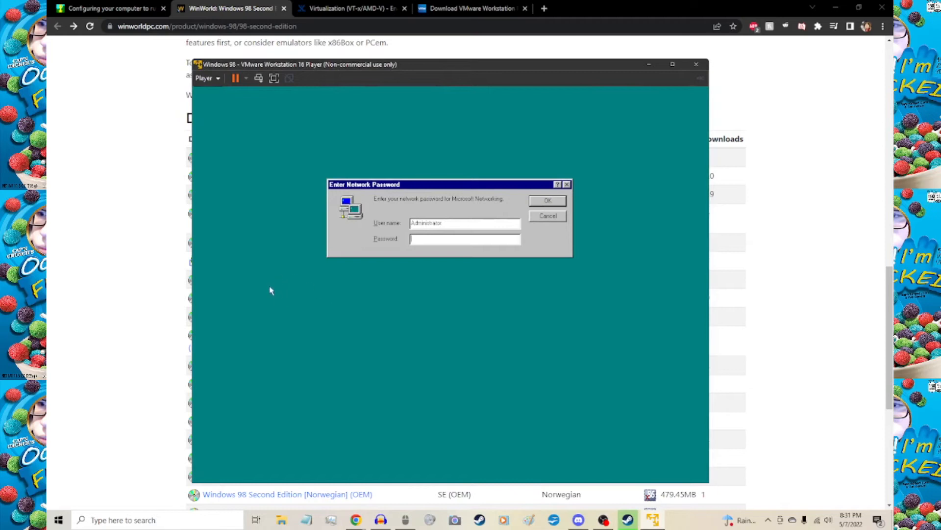
{"action": "mouse_move", "coordinate": [171, 307]}
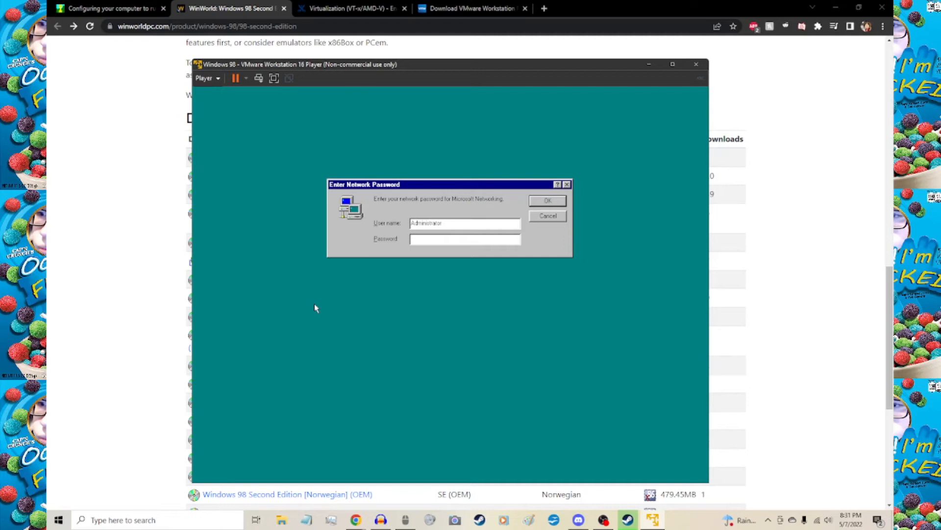
{"action": "mouse_move", "coordinate": [101, 73]}
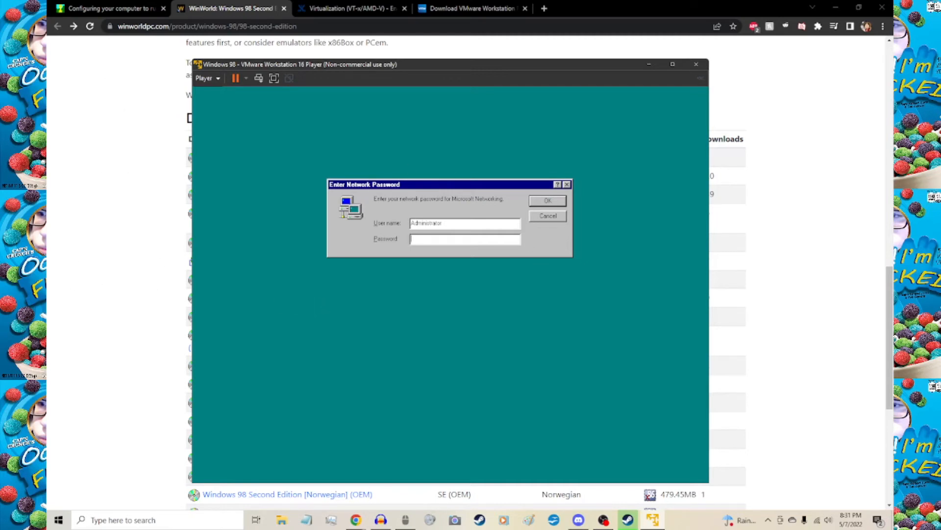
Focus the user name field of the Windows 98 network logon prompt
{"action": "double_click", "coordinate": [426, 223]}
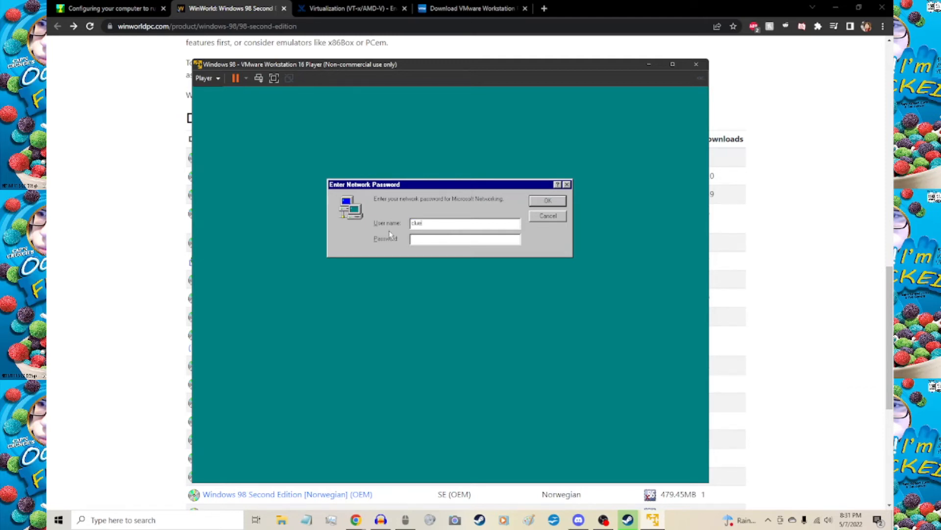
{"action": "type", "text": "finders"}
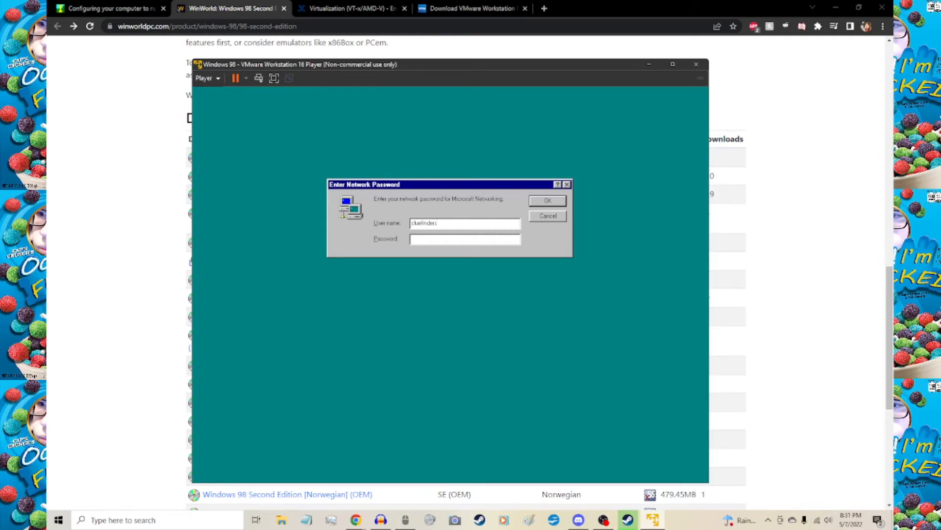
{"action": "type", "text": "password"}
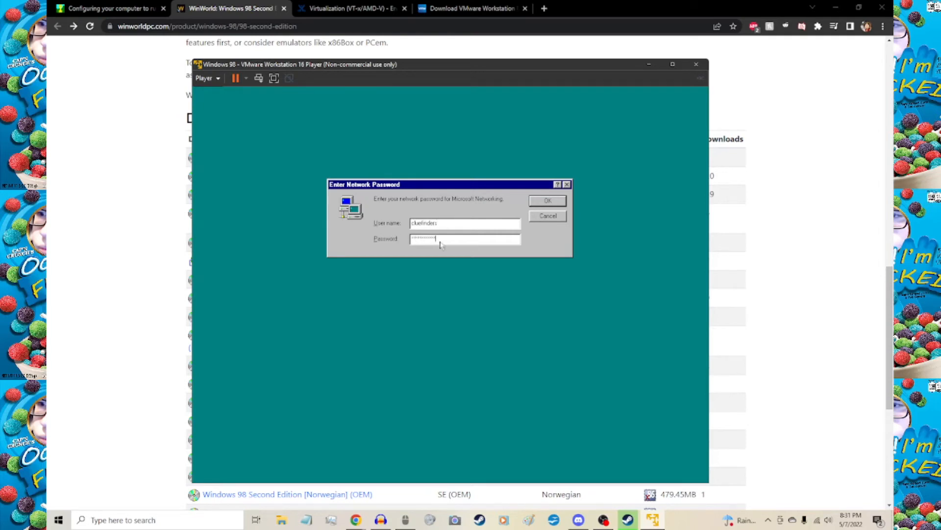
{"action": "left_click", "coordinate": [547, 200]}
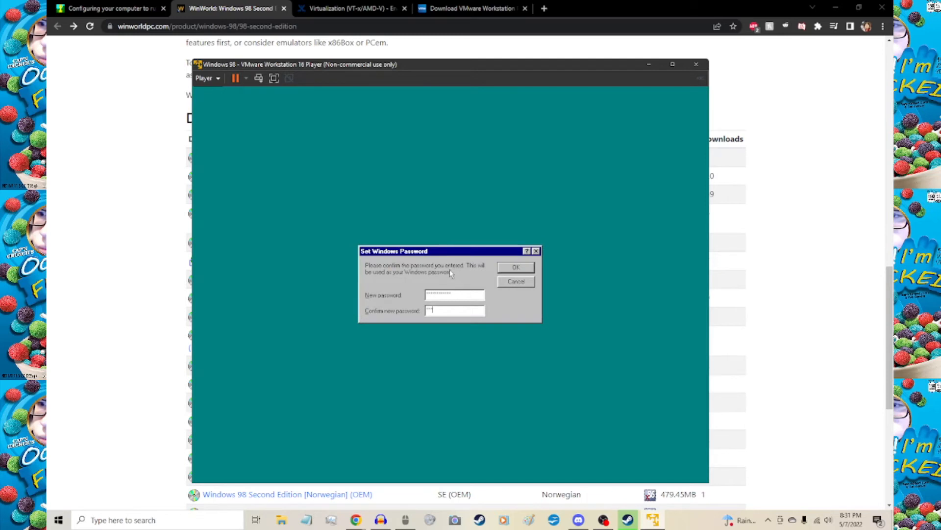
{"action": "left_click", "coordinate": [515, 267]}
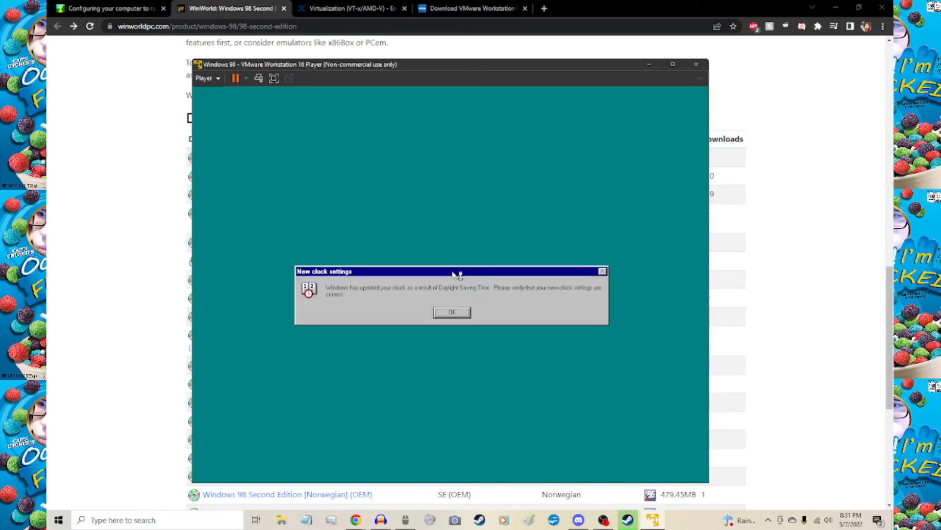
{"action": "left_click", "coordinate": [451, 312]}
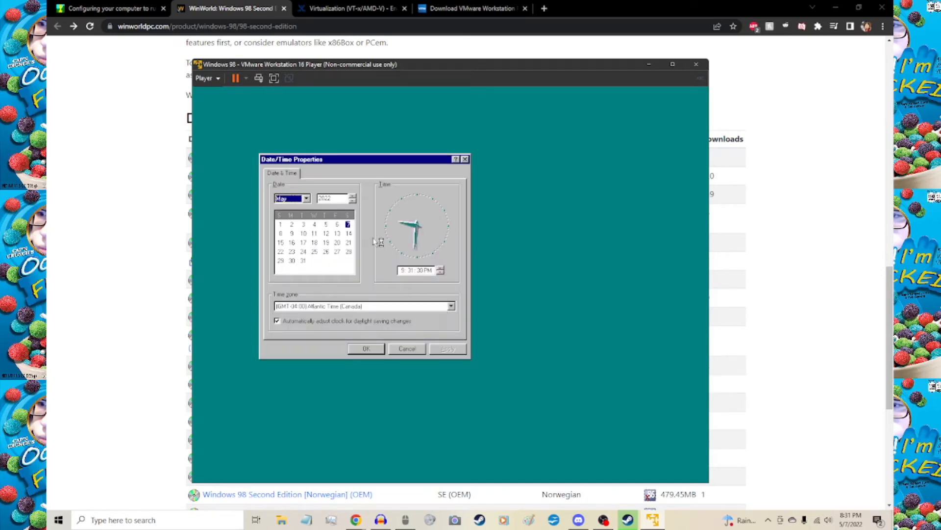
{"action": "left_click", "coordinate": [367, 349]}
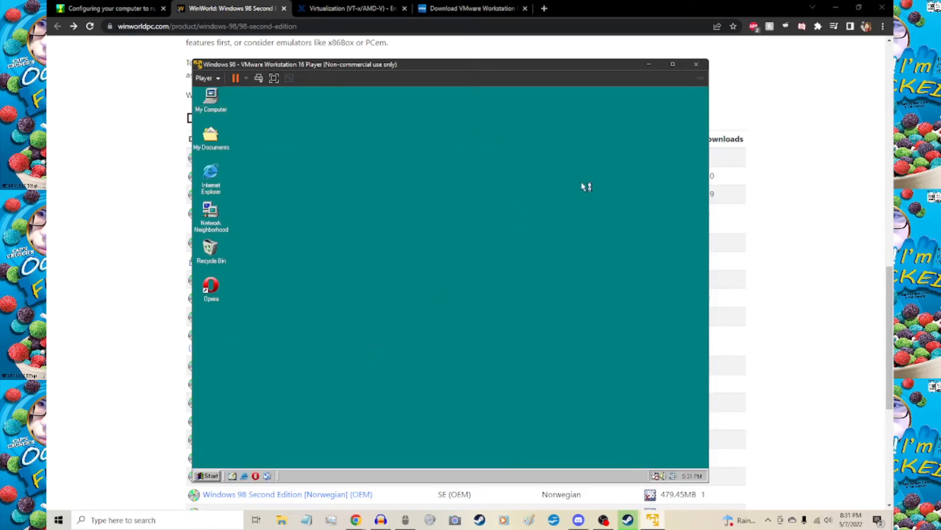
{"action": "mouse_move", "coordinate": [445, 165]}
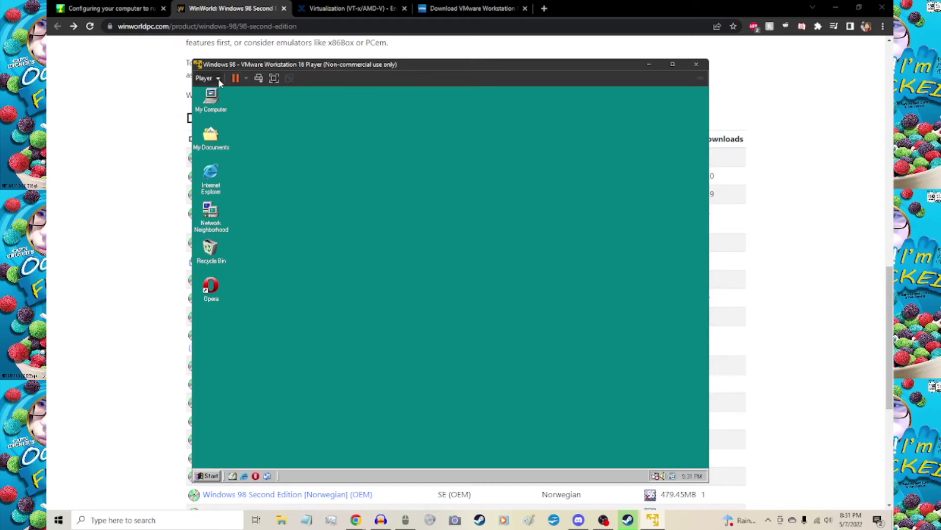
Reach Virtual Machine Settings from the Player > Manage menu
{"action": "left_click", "coordinate": [205, 78]}
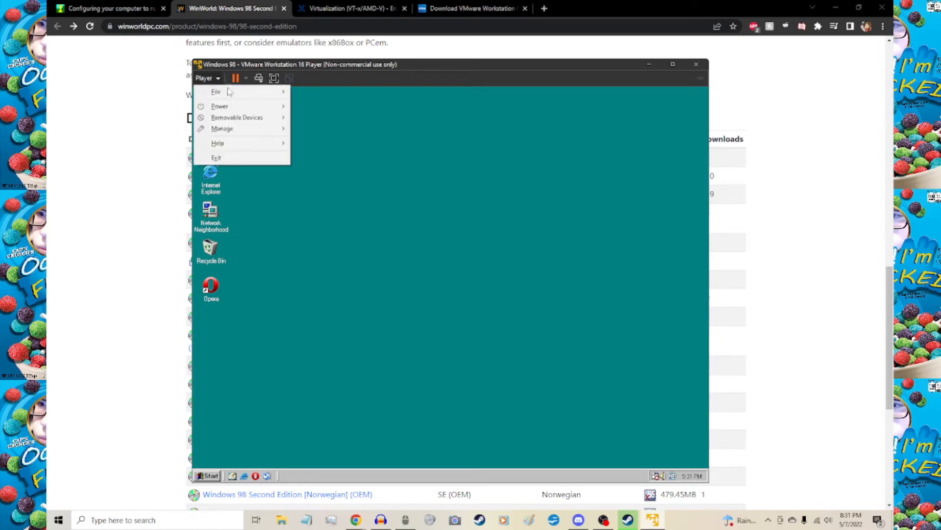
{"action": "mouse_move", "coordinate": [221, 128]}
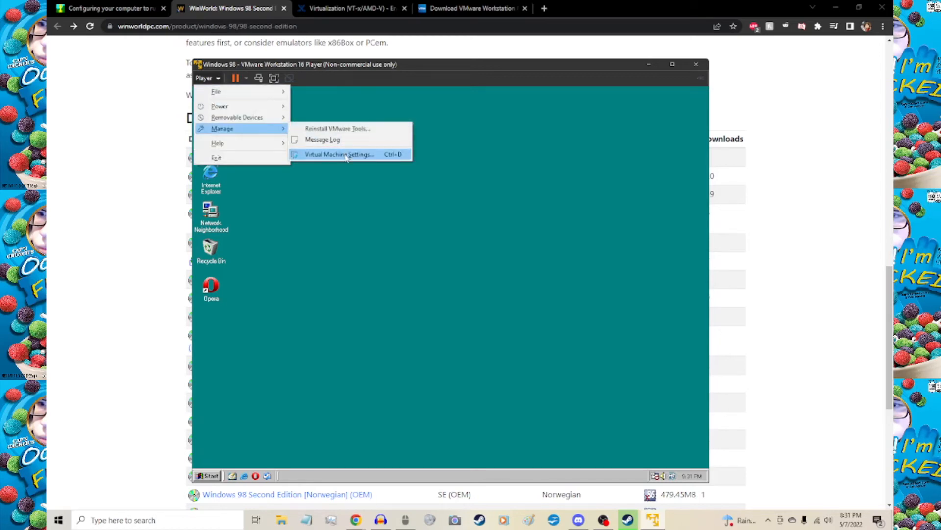
{"action": "left_click", "coordinate": [340, 154]}
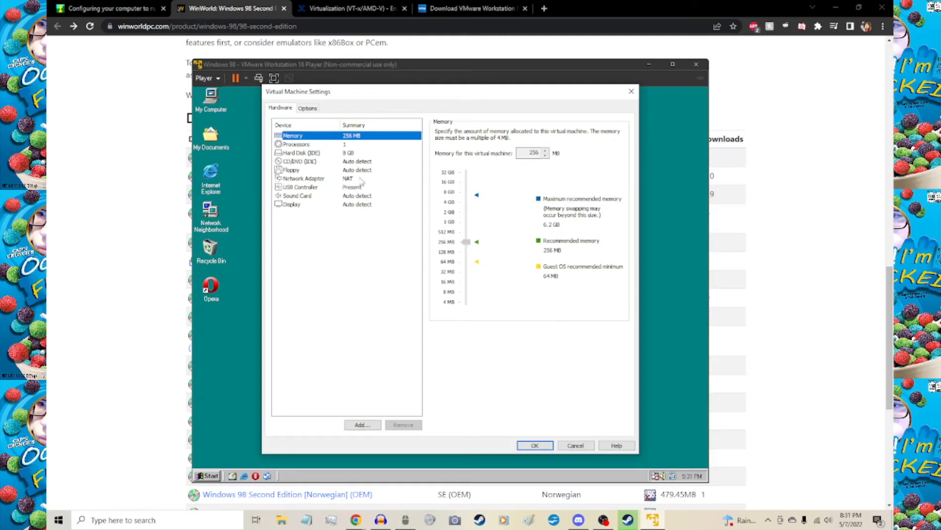
Point the CD/DVD (IDE) drive at the Clue Finders 3rd ISO image from the Desktop
{"action": "left_click", "coordinate": [299, 161]}
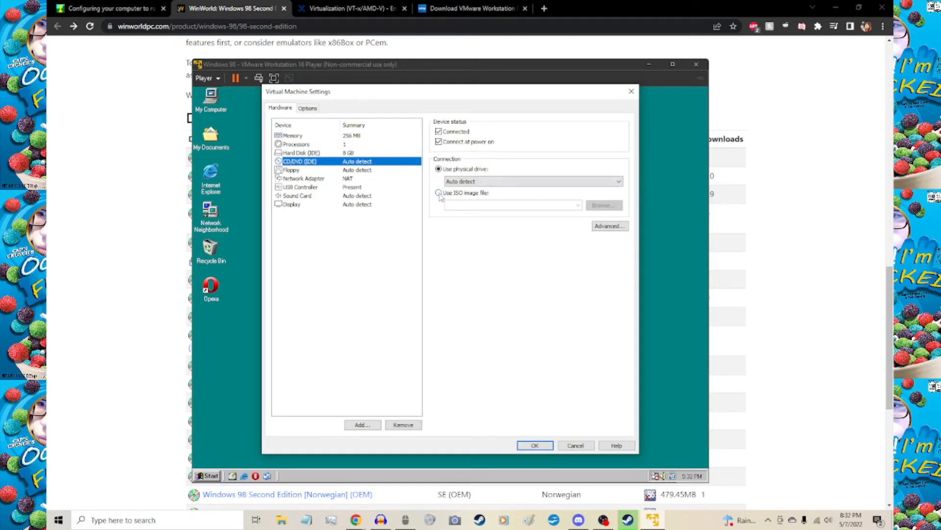
{"action": "left_click", "coordinate": [438, 194]}
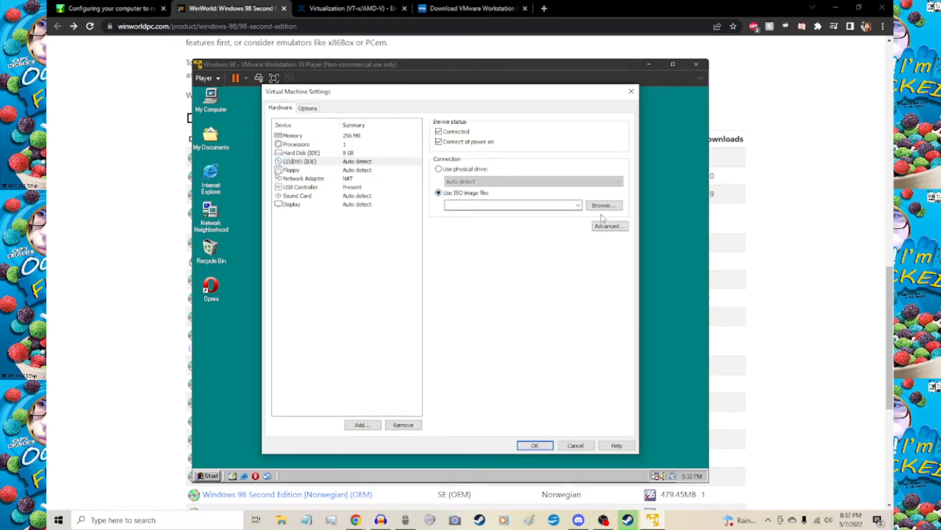
{"action": "left_click", "coordinate": [604, 205]}
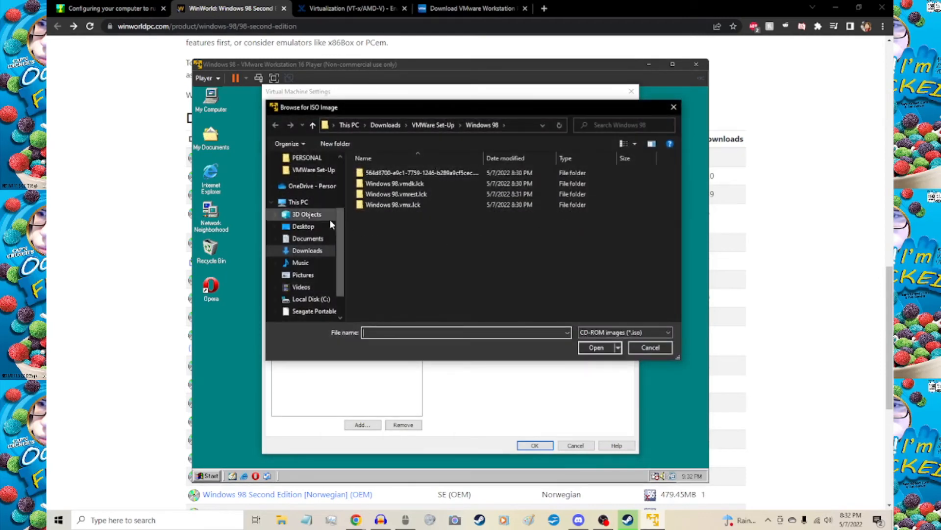
{"action": "left_click", "coordinate": [303, 226]}
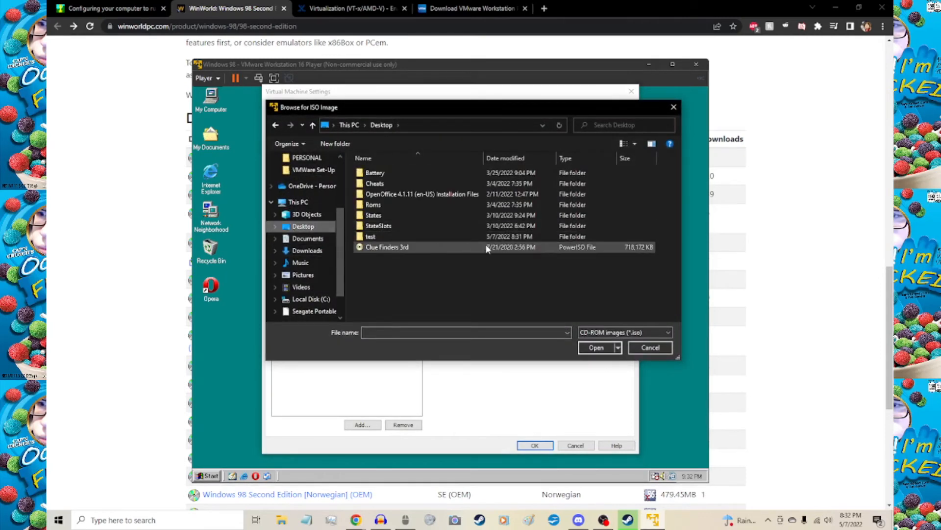
{"action": "mouse_move", "coordinate": [514, 253]}
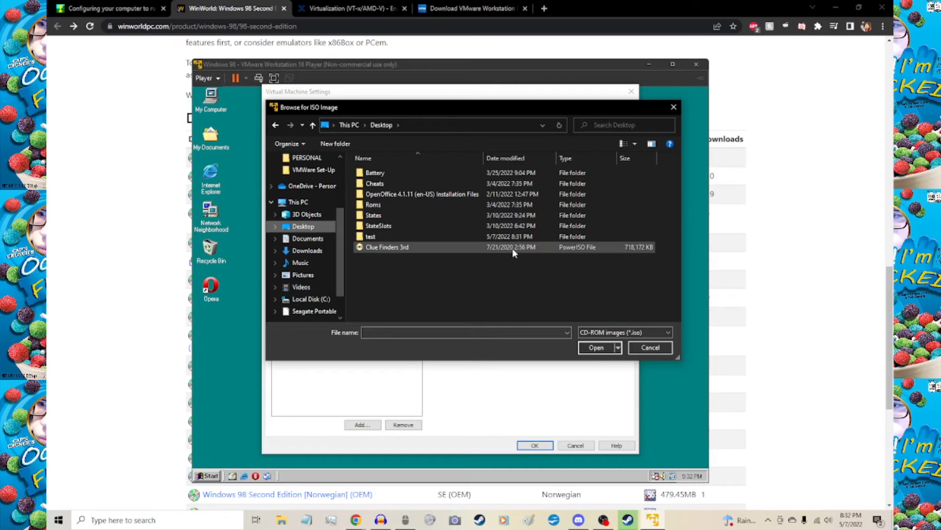
{"action": "left_click", "coordinate": [596, 347]}
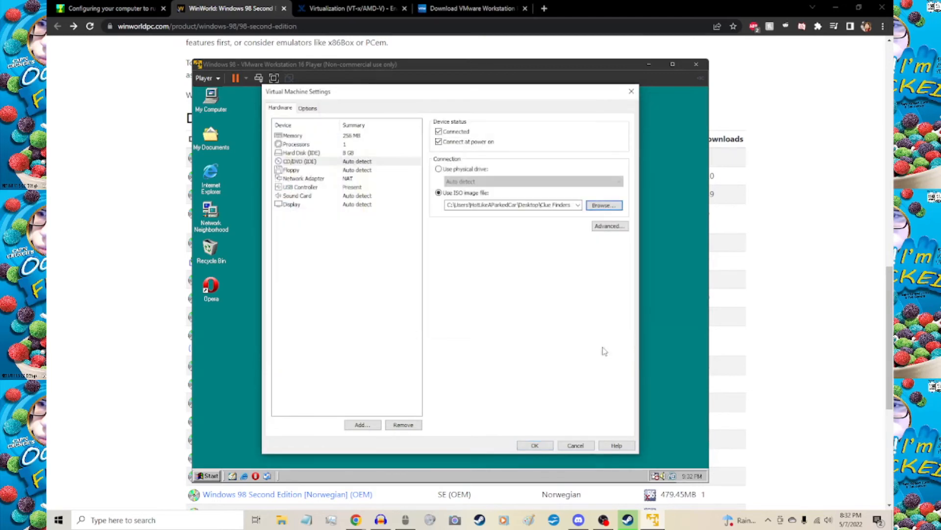
Apply the CD drive change, overriding the guest's CD-ROM lock
{"action": "left_click", "coordinate": [535, 445]}
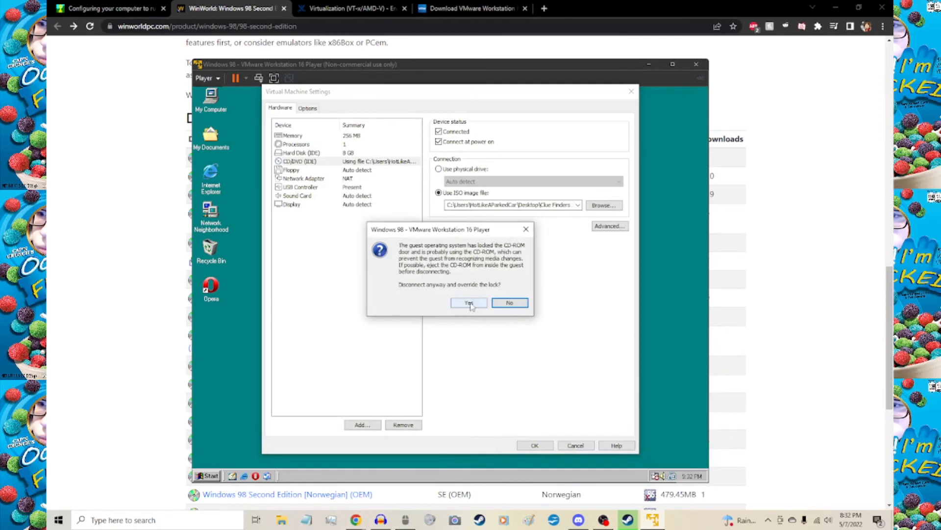
{"action": "left_click", "coordinate": [469, 302]}
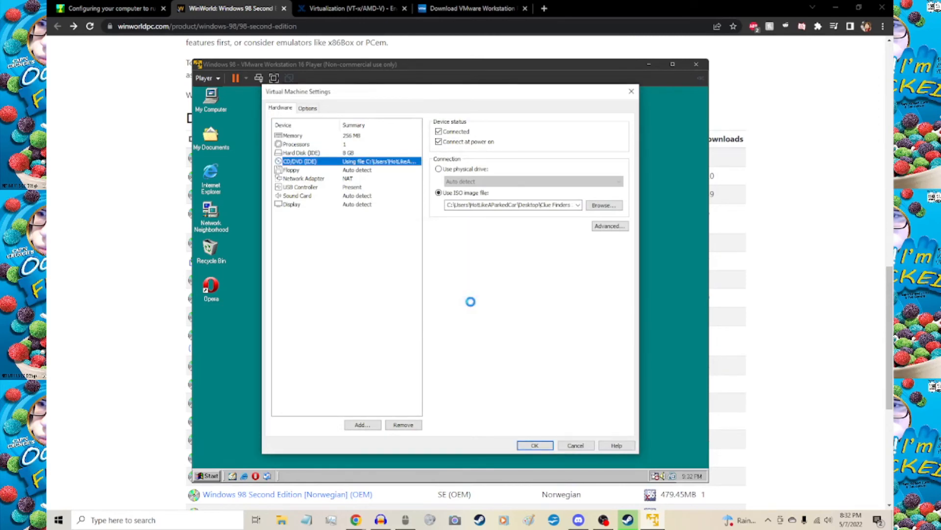
{"action": "left_click", "coordinate": [534, 446]}
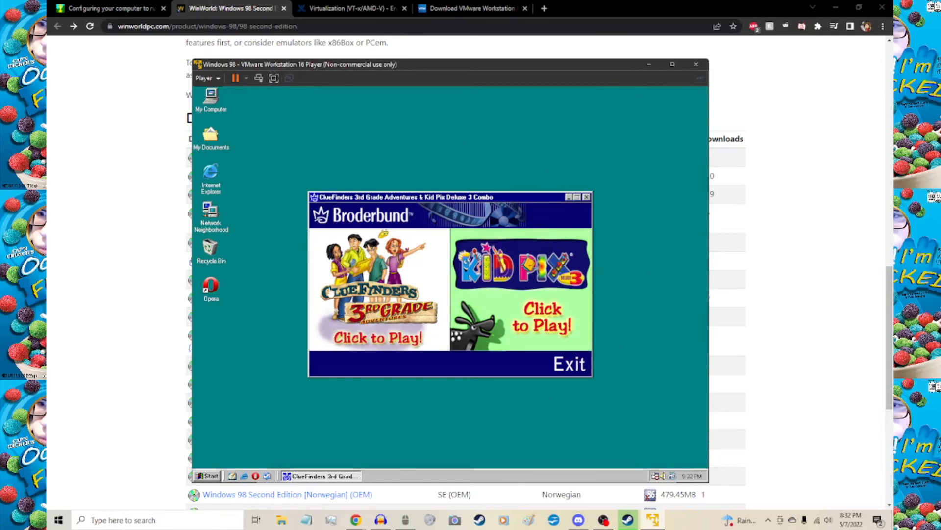
{"action": "mouse_move", "coordinate": [624, 243]}
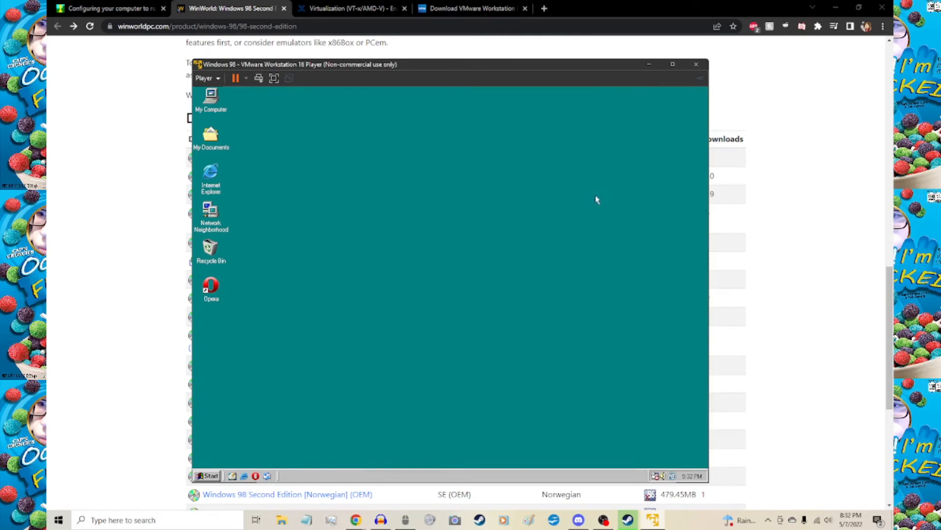
{"action": "mouse_move", "coordinate": [270, 105]}
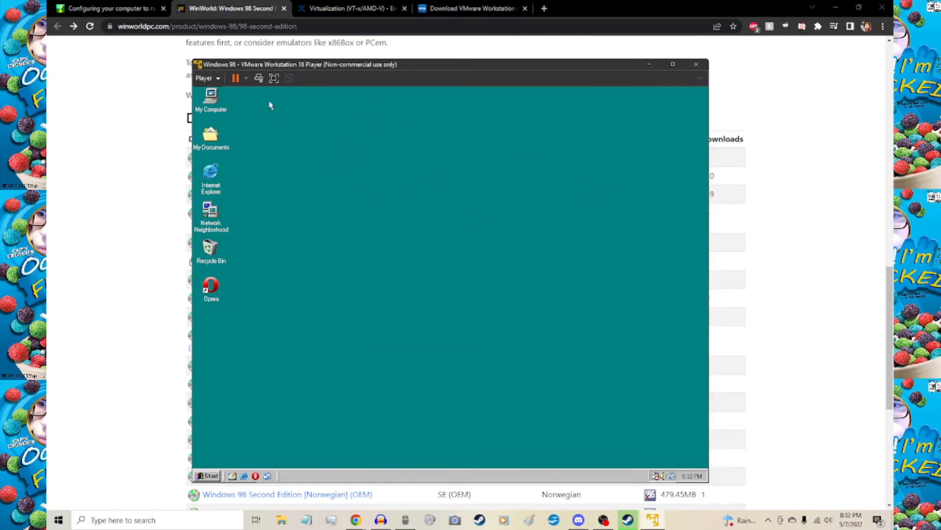
From My Computer, create a desktop shortcut to the Clue Finders 3rd CD drive
{"action": "left_click", "coordinate": [210, 97]}
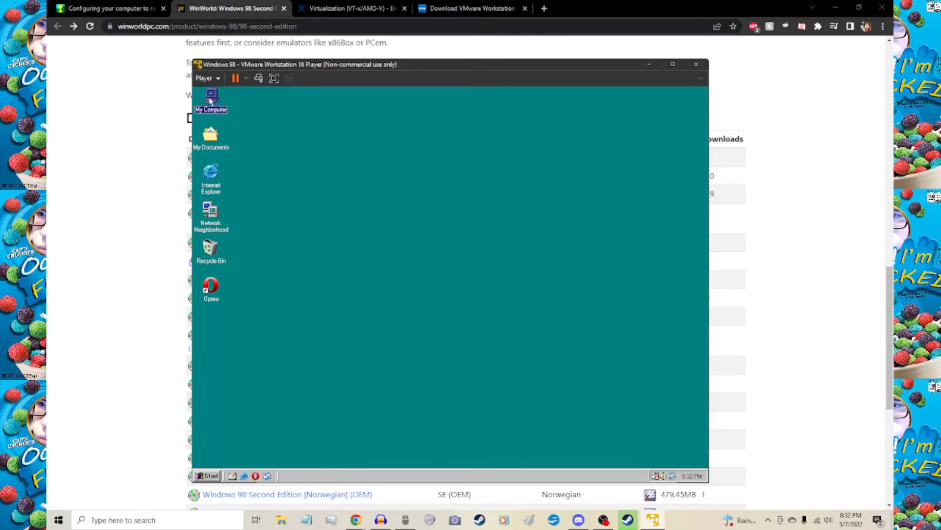
{"action": "double_click", "coordinate": [209, 96]}
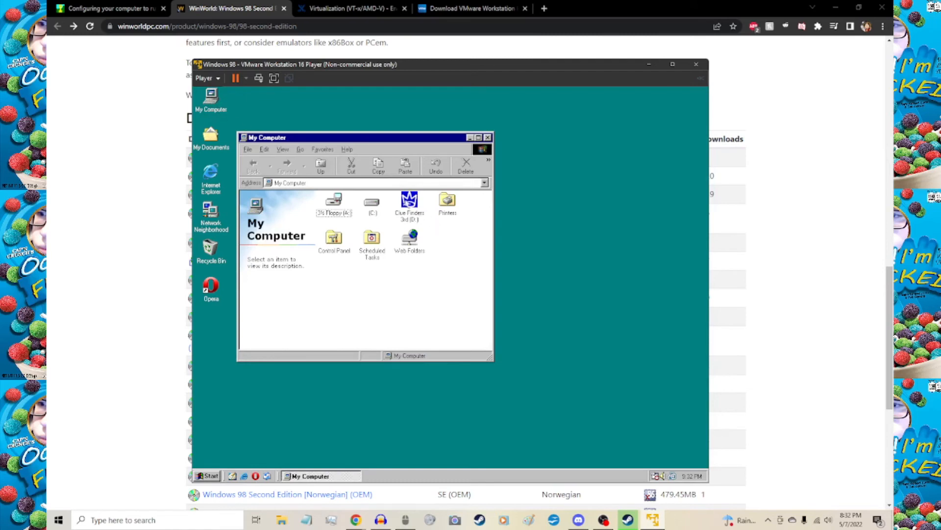
{"action": "right_click", "coordinate": [409, 201]}
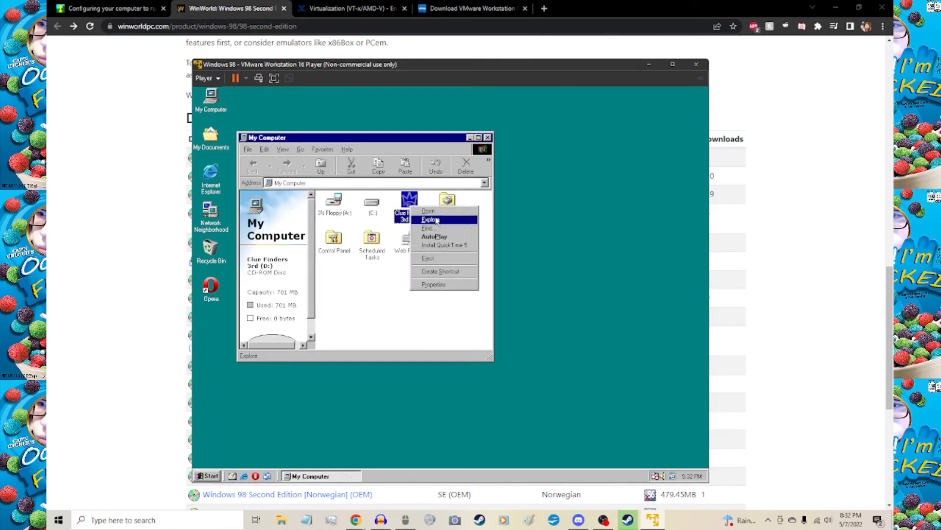
{"action": "left_click", "coordinate": [439, 270]}
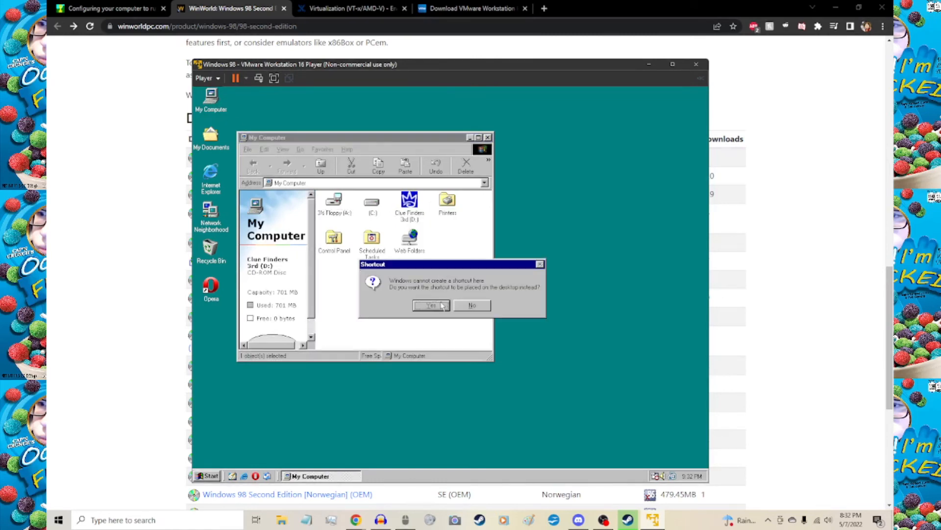
{"action": "left_click", "coordinate": [431, 306]}
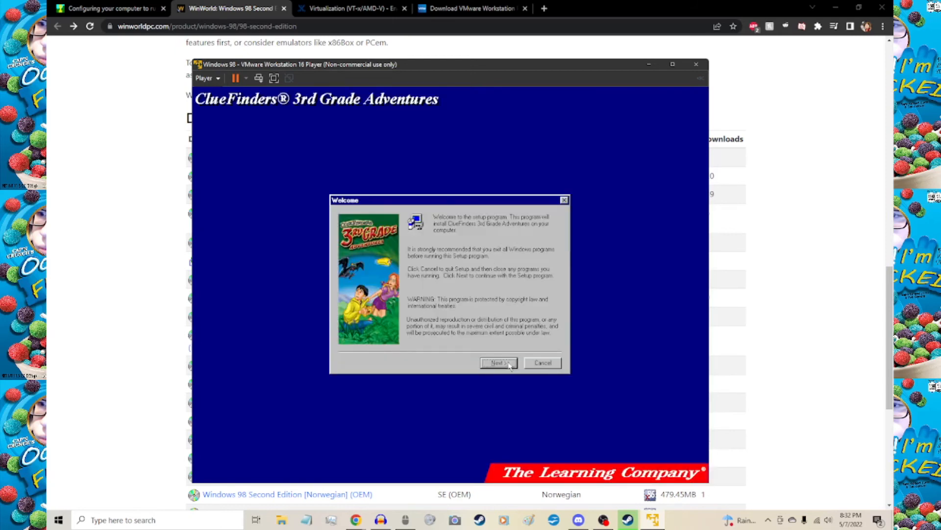
Advance the ClueFinders setup with the default program folder and automatic launcher updates
{"action": "left_click", "coordinate": [498, 363]}
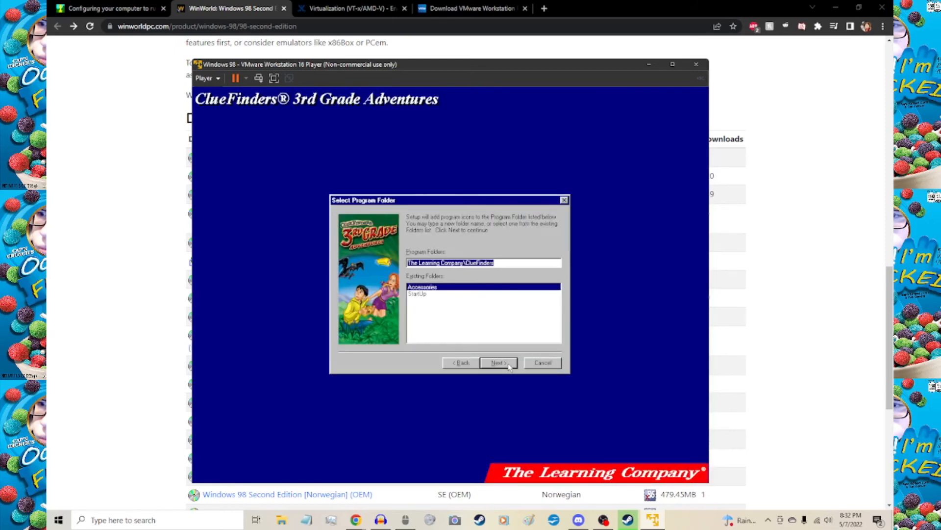
{"action": "left_click", "coordinate": [498, 363]}
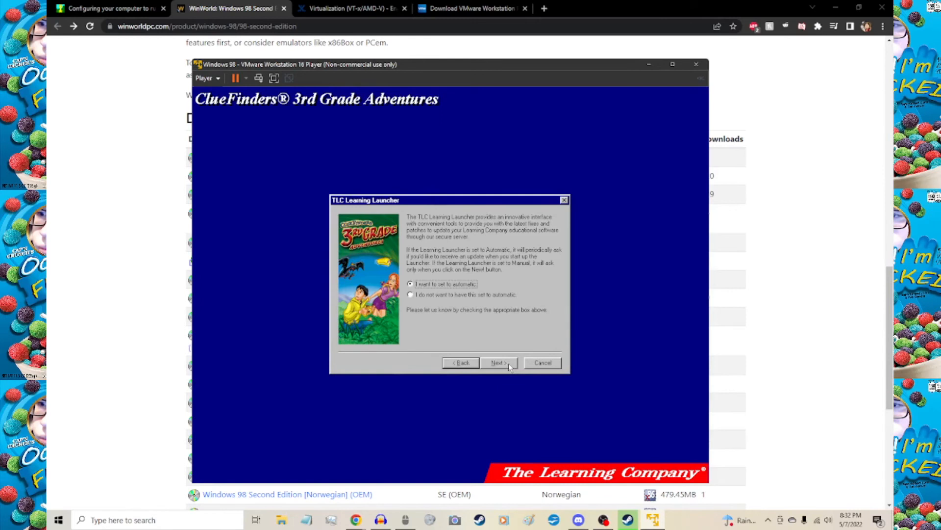
{"action": "left_click", "coordinate": [498, 363]}
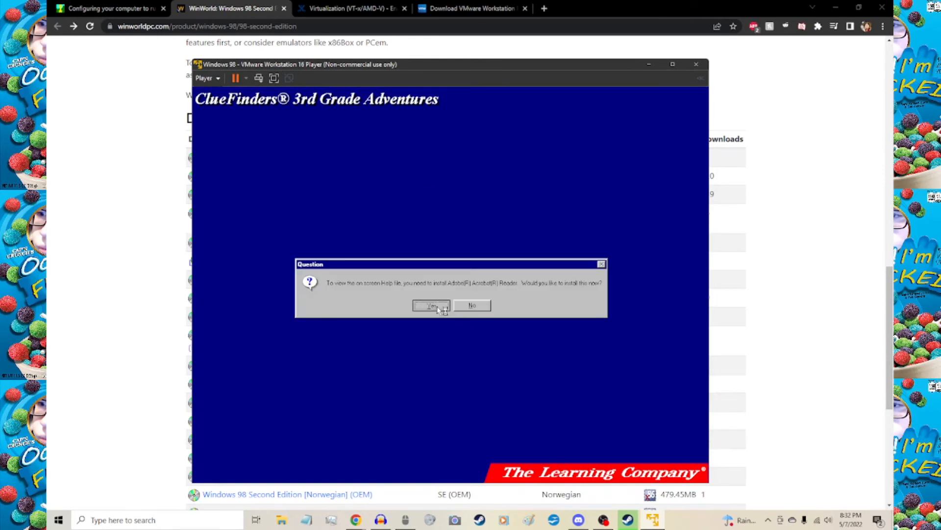
Agree to install Acrobat Reader and acknowledge installation complete
{"action": "left_click", "coordinate": [431, 305]}
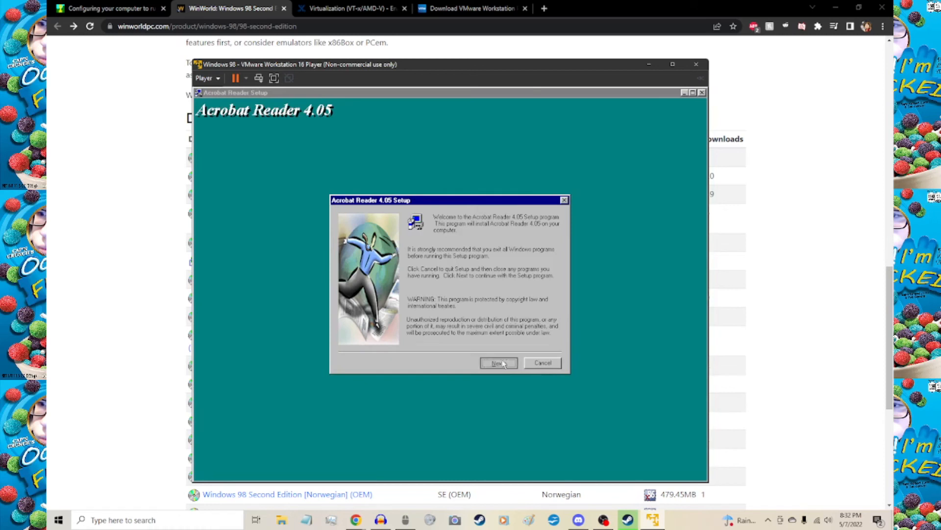
{"action": "left_click", "coordinate": [498, 362]}
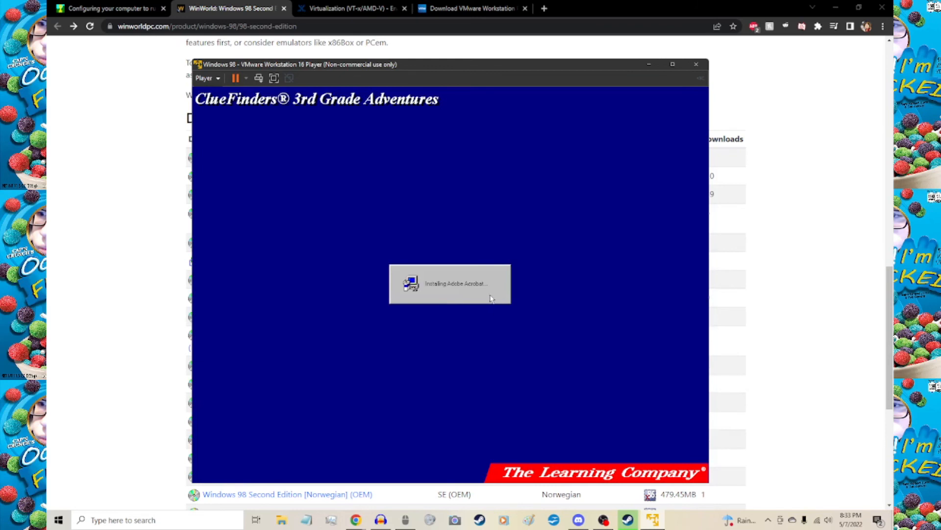
{"action": "mouse_move", "coordinate": [493, 296]}
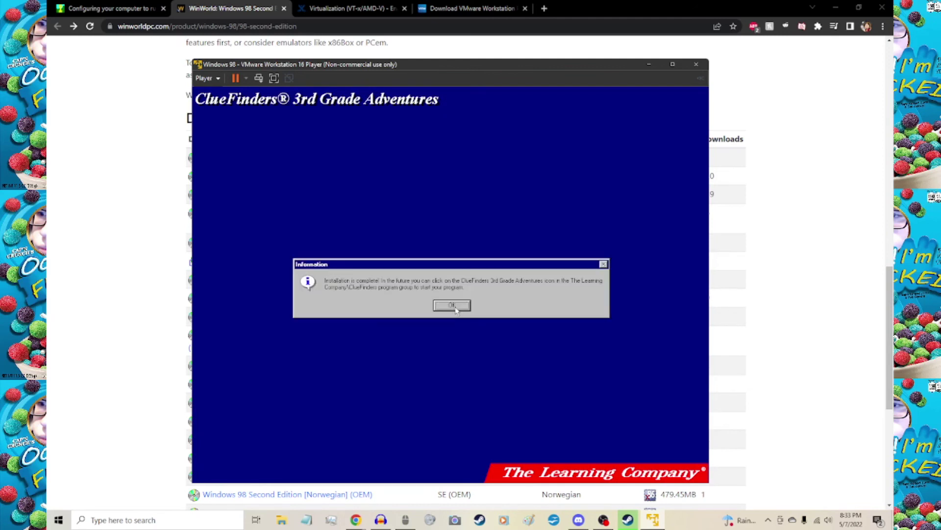
{"action": "left_click", "coordinate": [451, 305]}
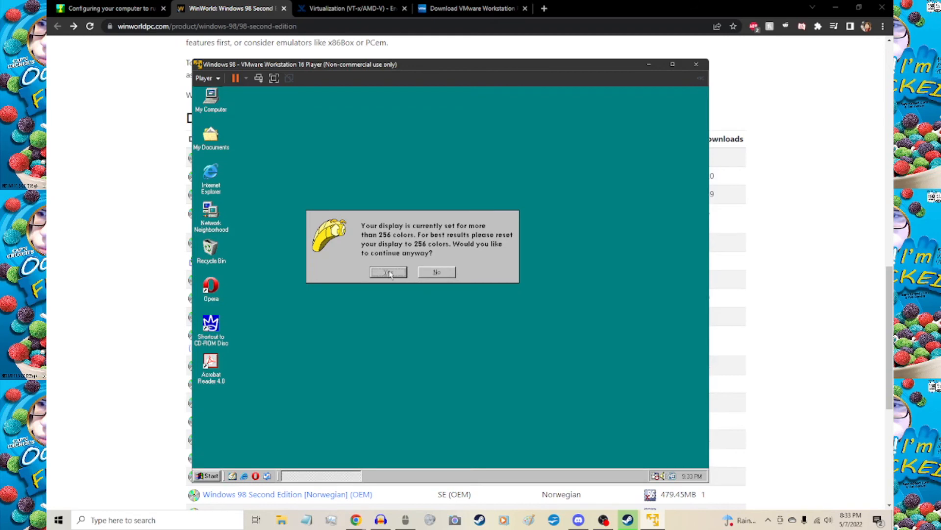
Continue past the 256-colour warning, then exit ClueFinders with confirmation
{"action": "left_click", "coordinate": [389, 271]}
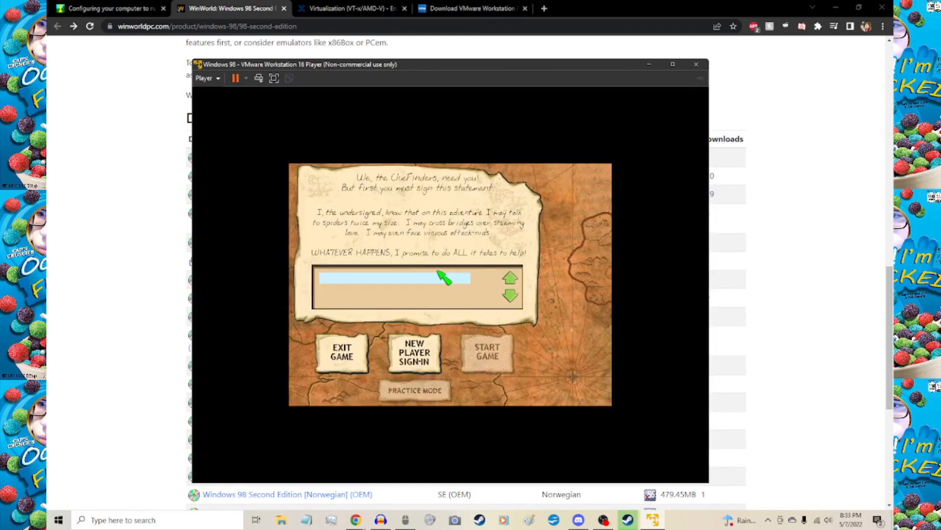
{"action": "mouse_move", "coordinate": [535, 304]}
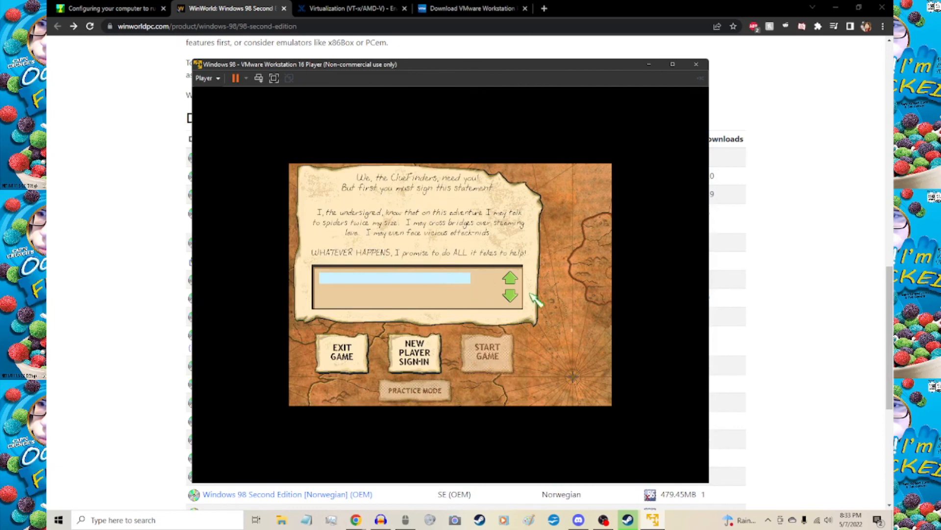
{"action": "left_click", "coordinate": [341, 351]}
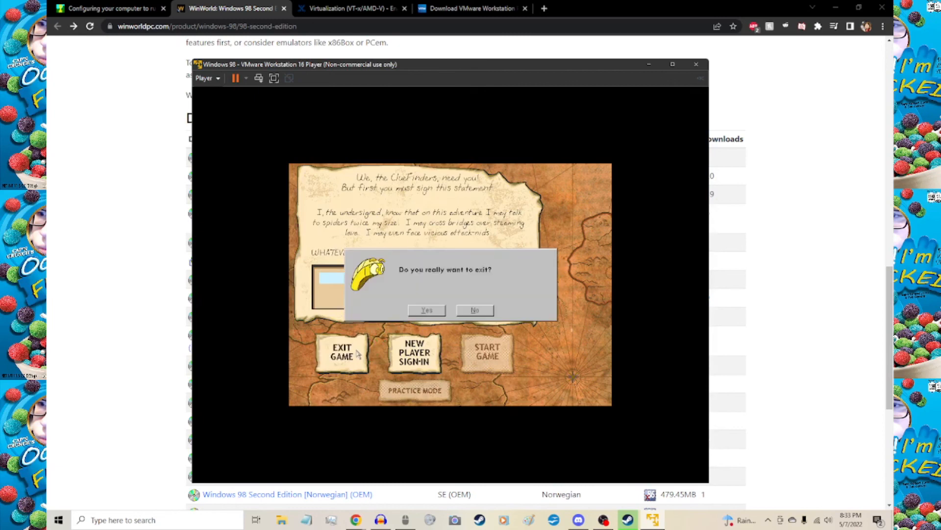
{"action": "left_click", "coordinate": [426, 310]}
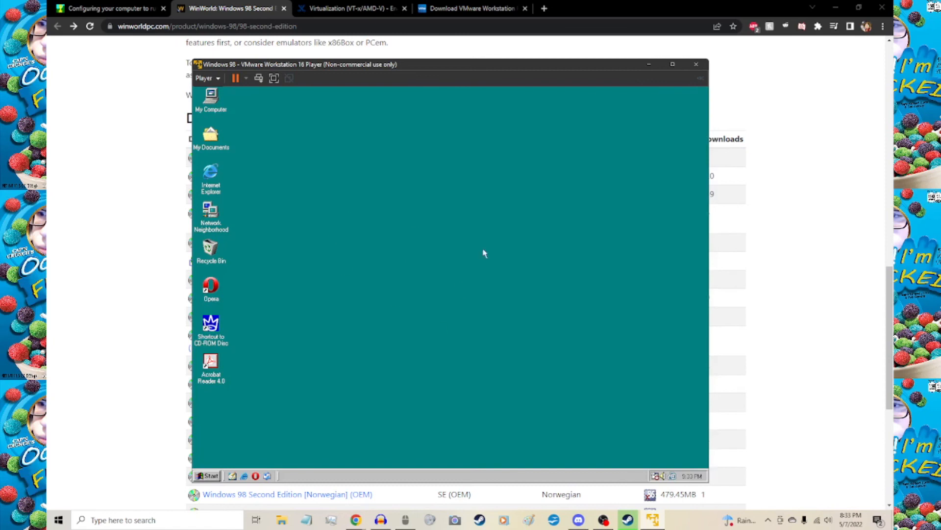
{"action": "mouse_move", "coordinate": [484, 274]}
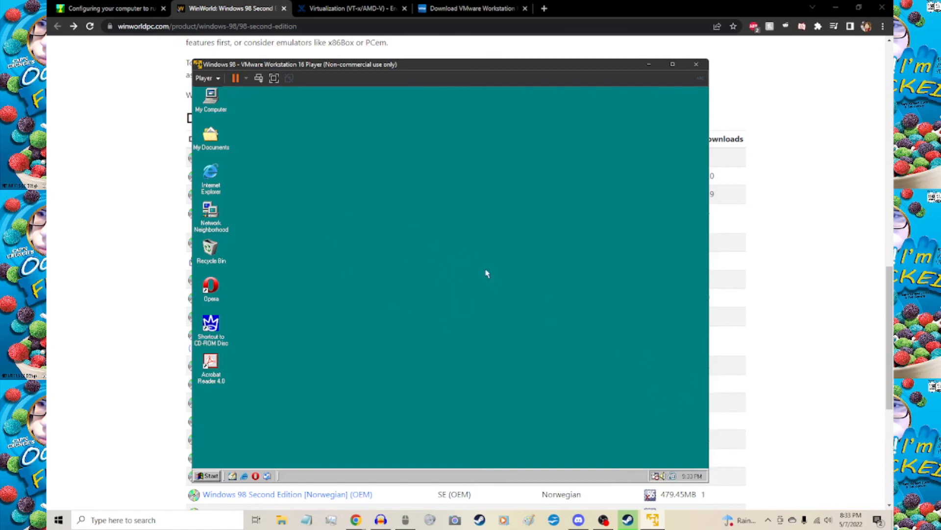
{"action": "mouse_move", "coordinate": [426, 171]}
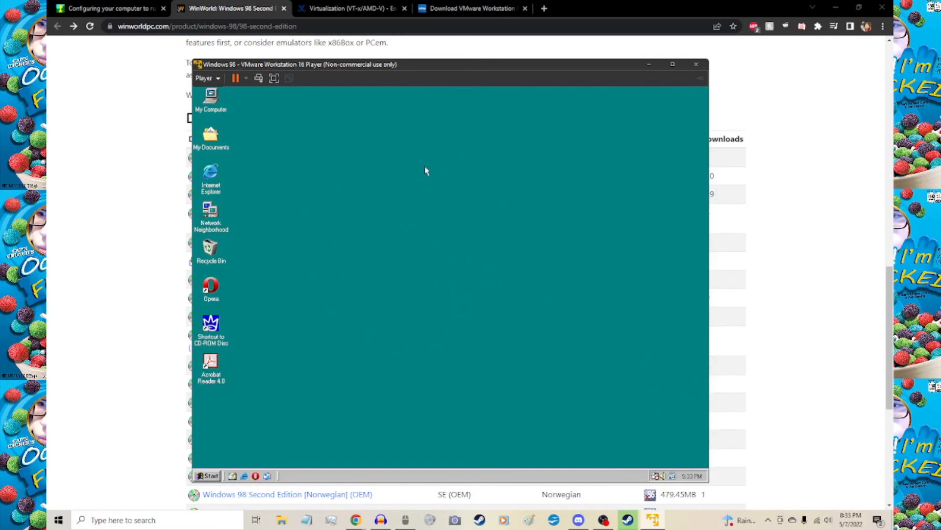
{"action": "mouse_move", "coordinate": [315, 257]}
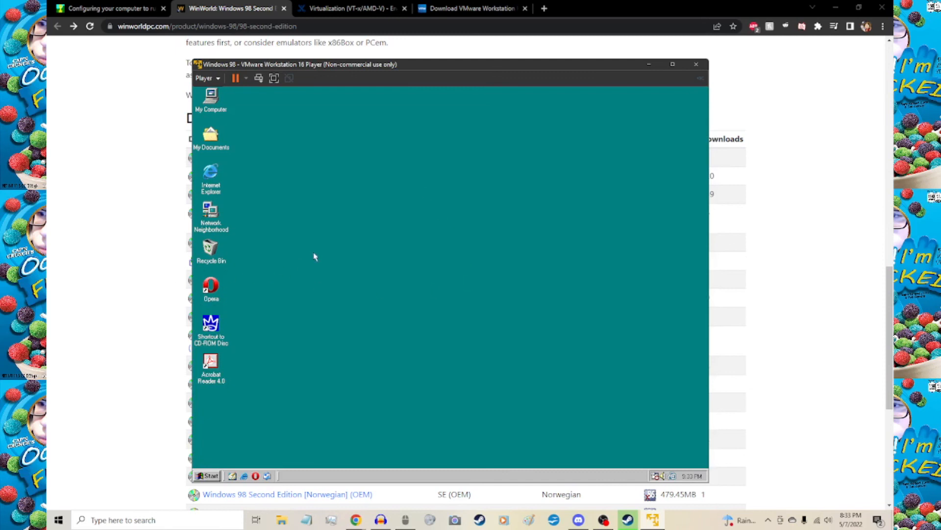
{"action": "left_click", "coordinate": [210, 325]}
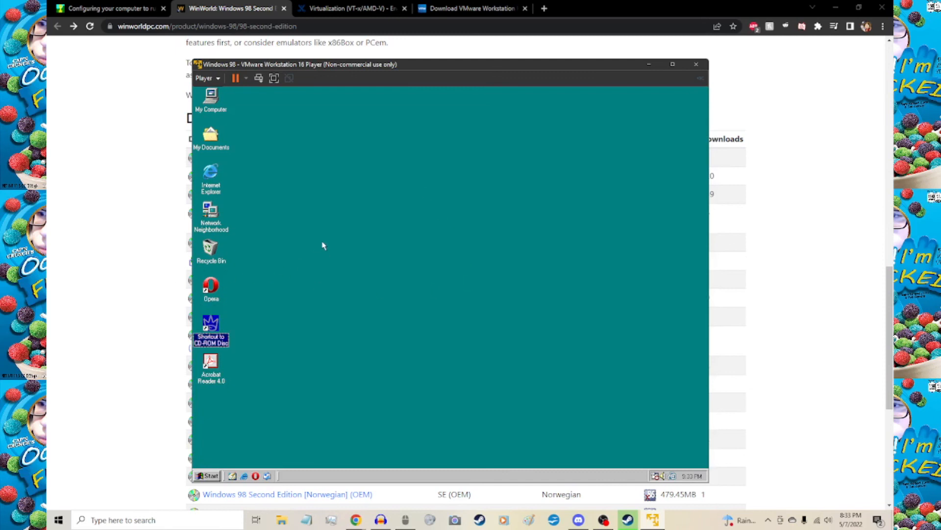
{"action": "mouse_move", "coordinate": [318, 231]}
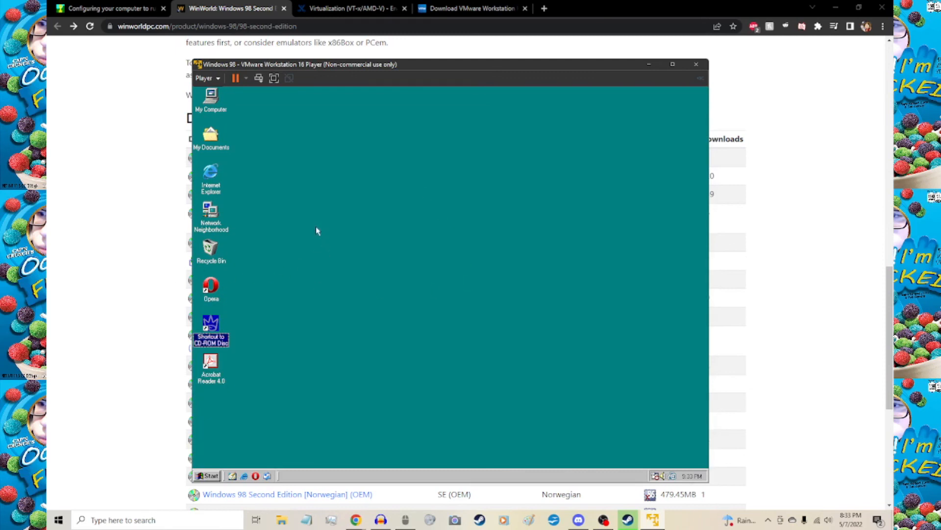
{"action": "mouse_move", "coordinate": [312, 245]}
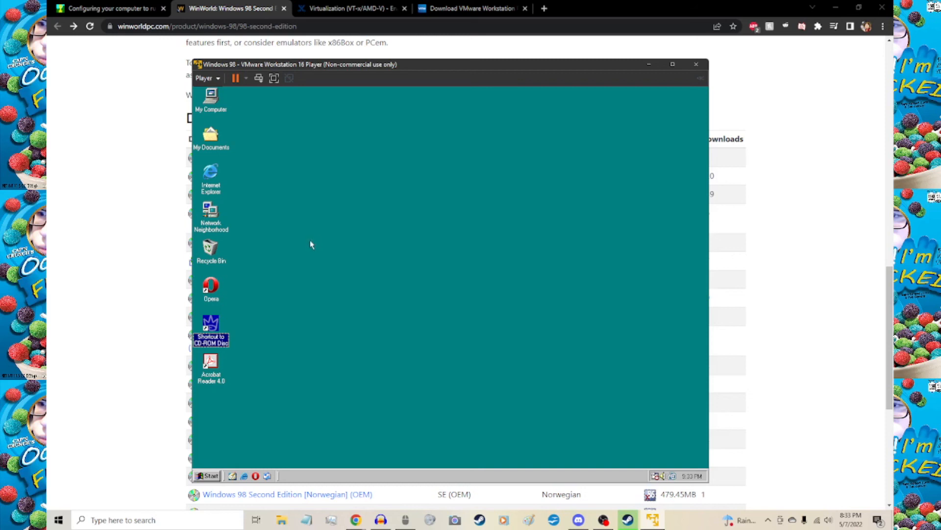
{"action": "mouse_move", "coordinate": [317, 238]}
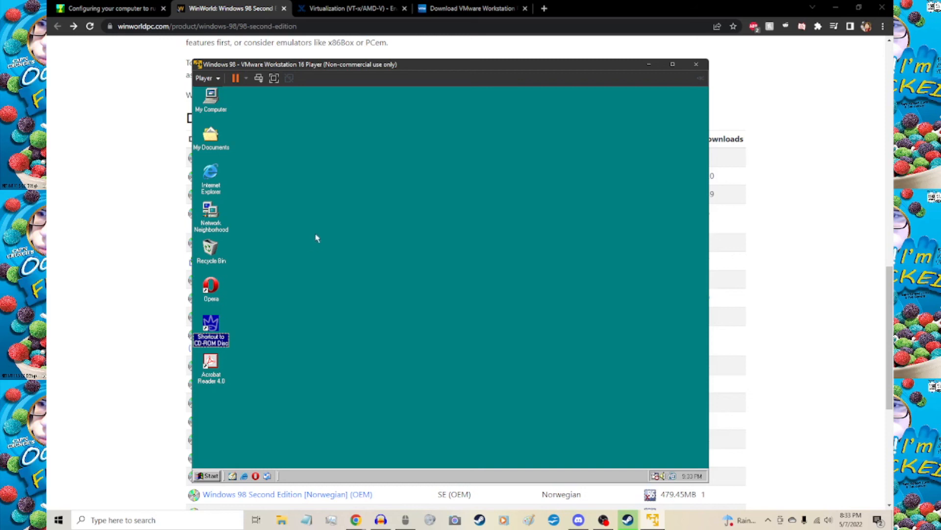
{"action": "mouse_move", "coordinate": [311, 213]}
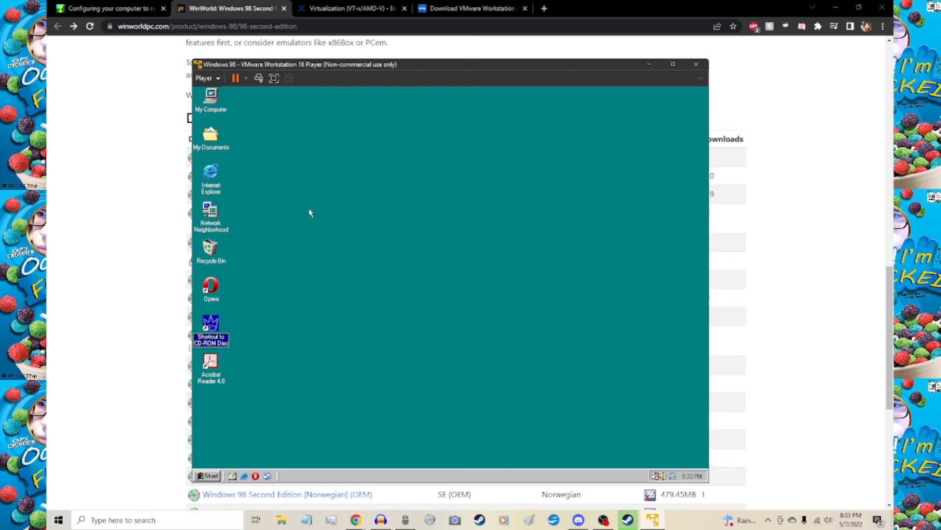
{"action": "mouse_move", "coordinate": [400, 198]}
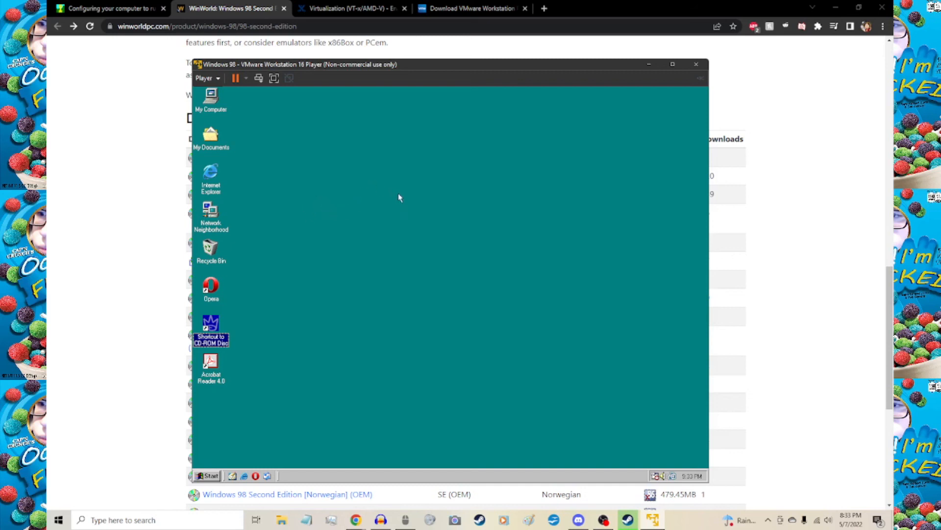
{"action": "mouse_move", "coordinate": [484, 206]}
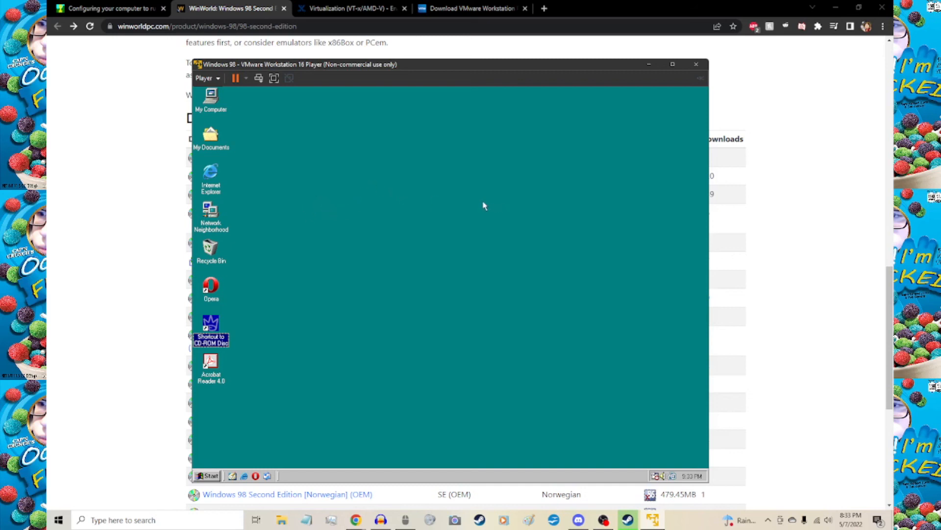
{"action": "mouse_move", "coordinate": [480, 201]}
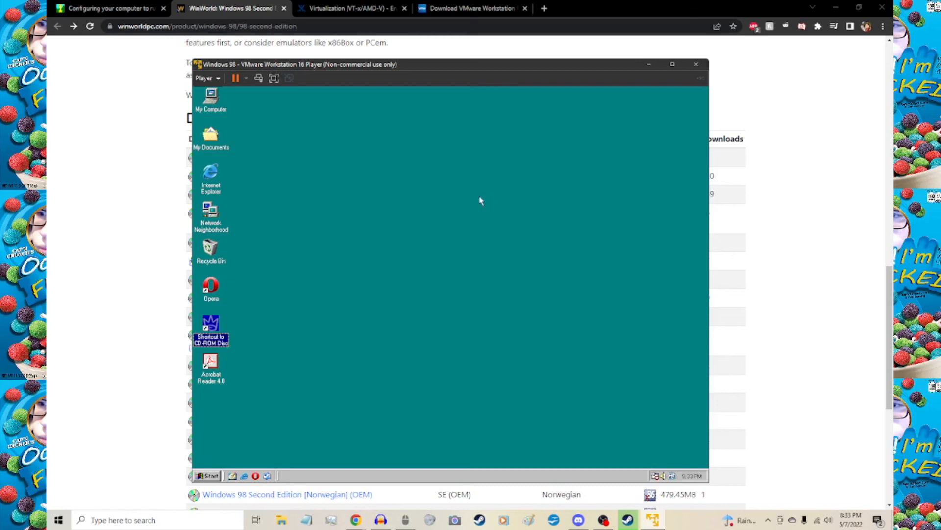
{"action": "mouse_move", "coordinate": [237, 79]}
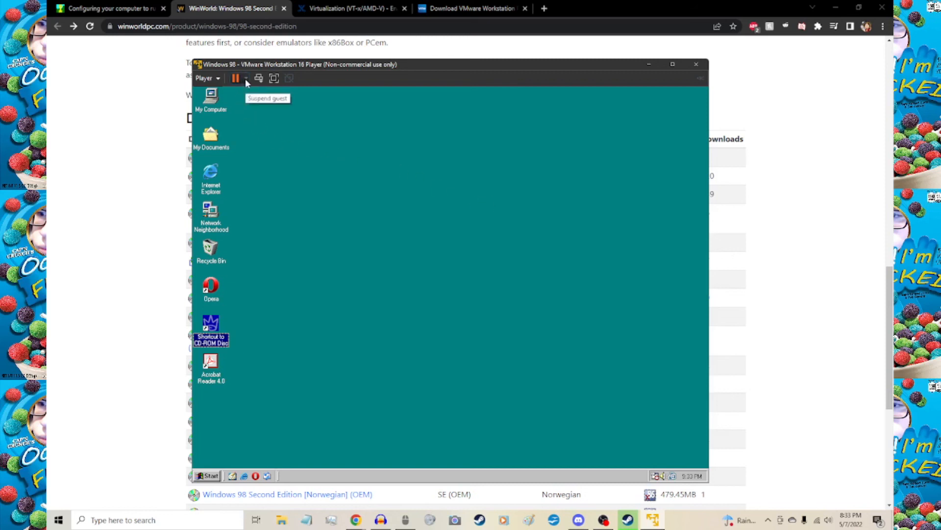